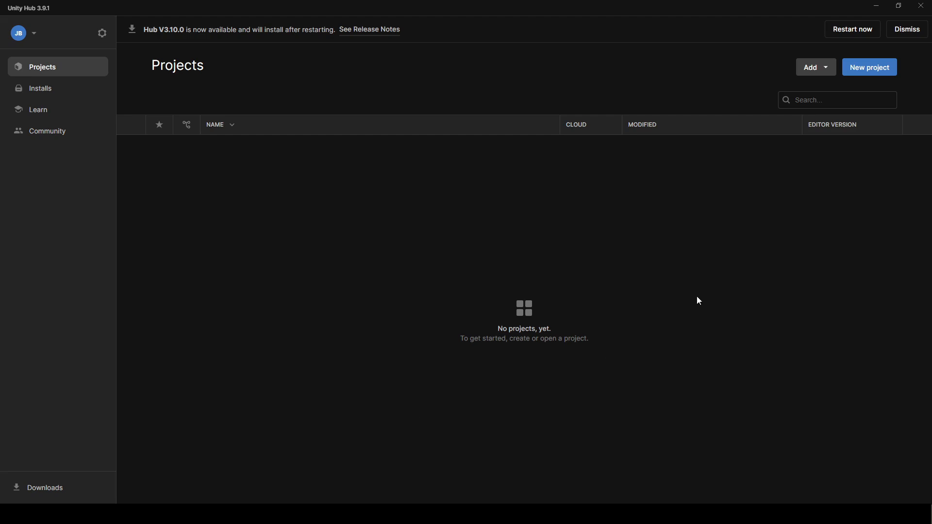
Create the Universal 3D project SpellcastingShaderAnimation and open the Frank_Mage scene
left_click(869, 66)
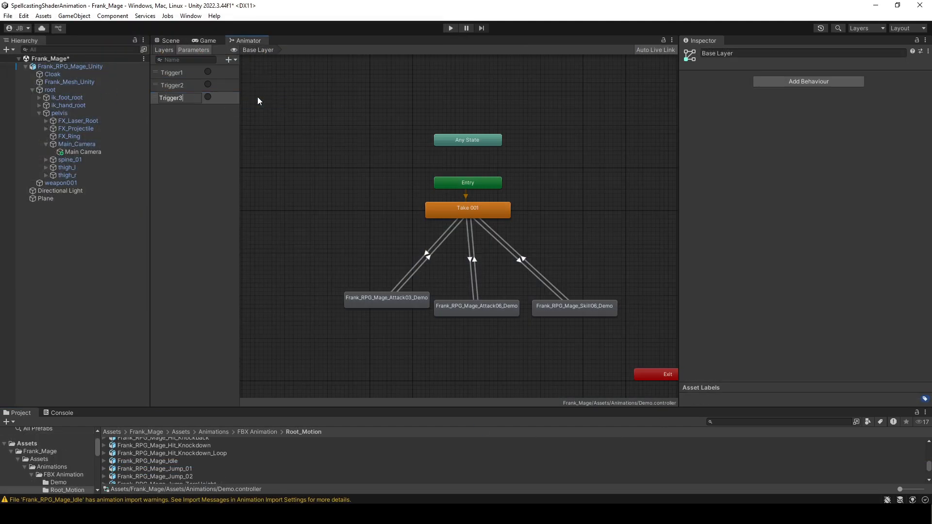
left_click(428, 253)
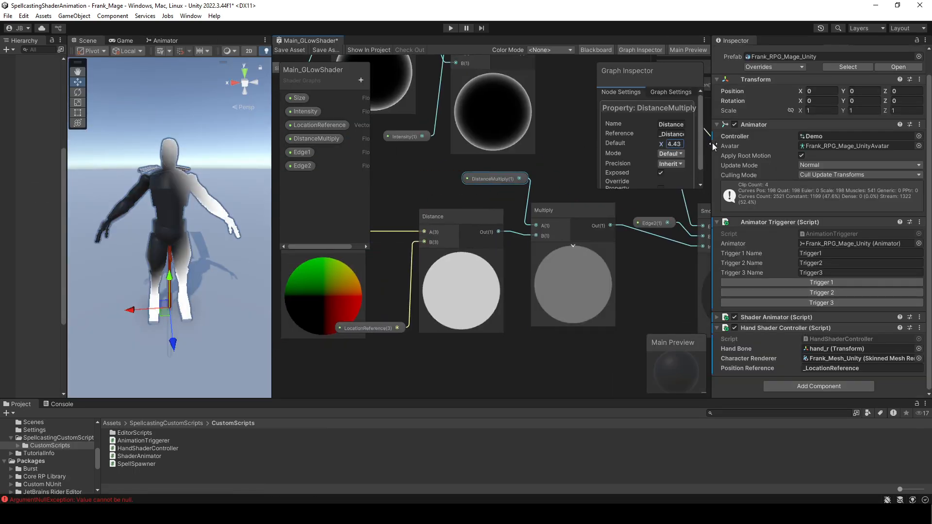
left_click(450, 29)
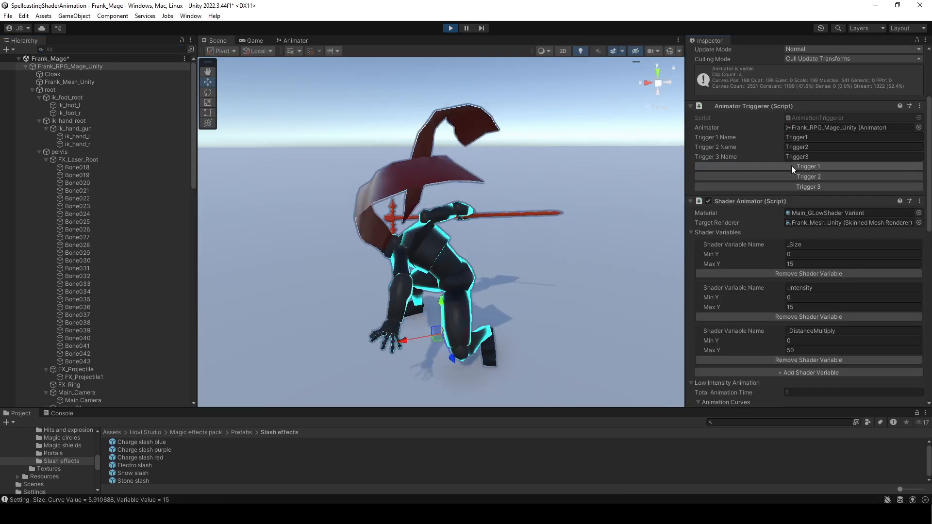
left_click(254, 40)
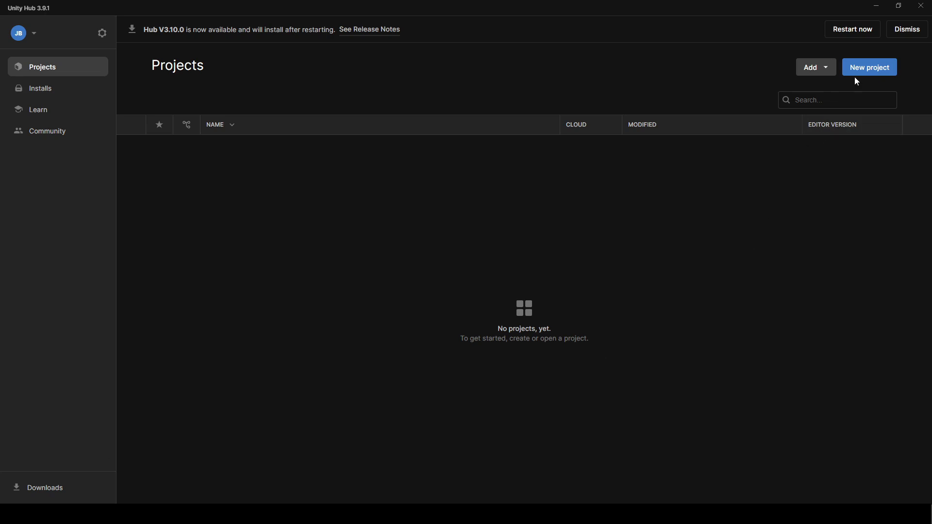
left_click(869, 66)
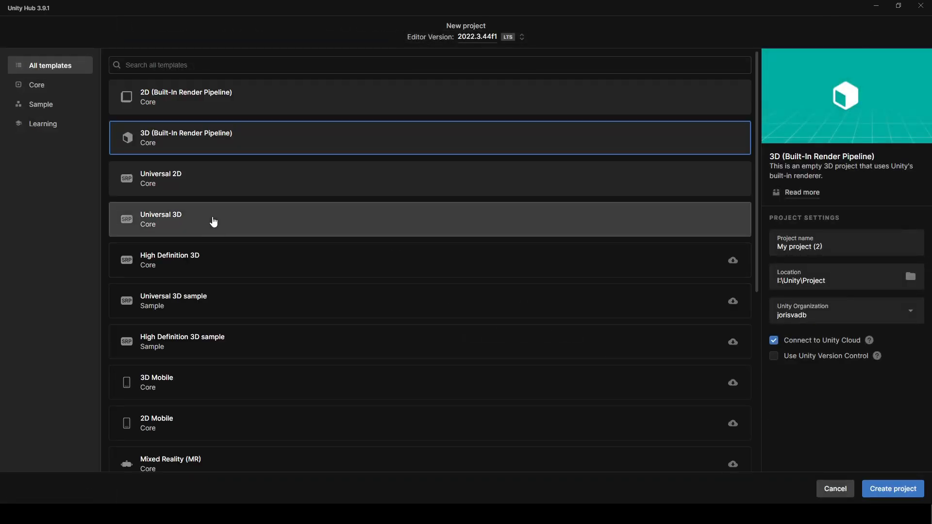
left_click(893, 489)
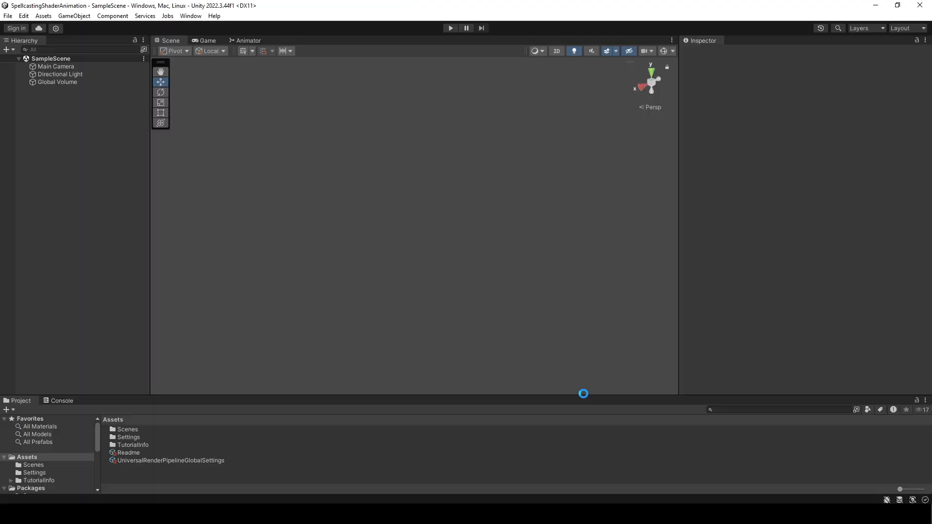
left_click(190, 15)
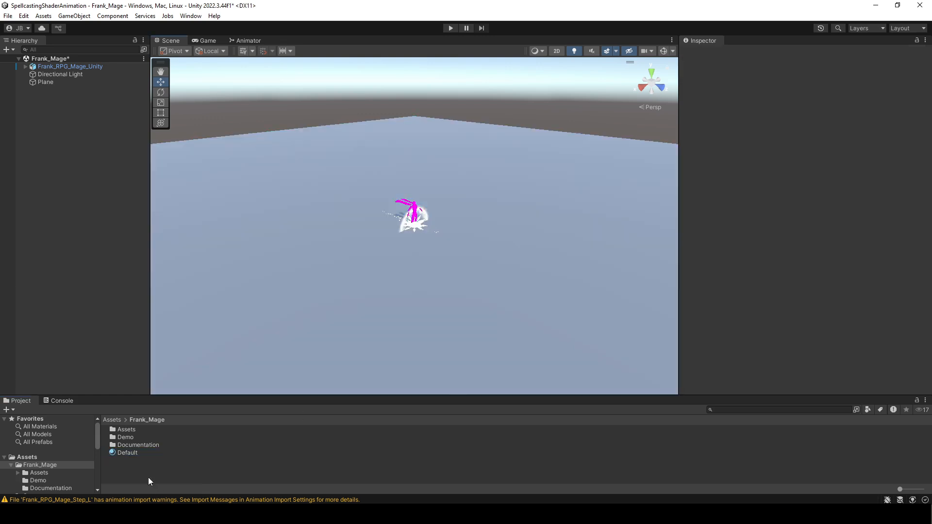
Select all five Frank_Mage materials and convert them from Built-in to URP
left_click(134, 430)
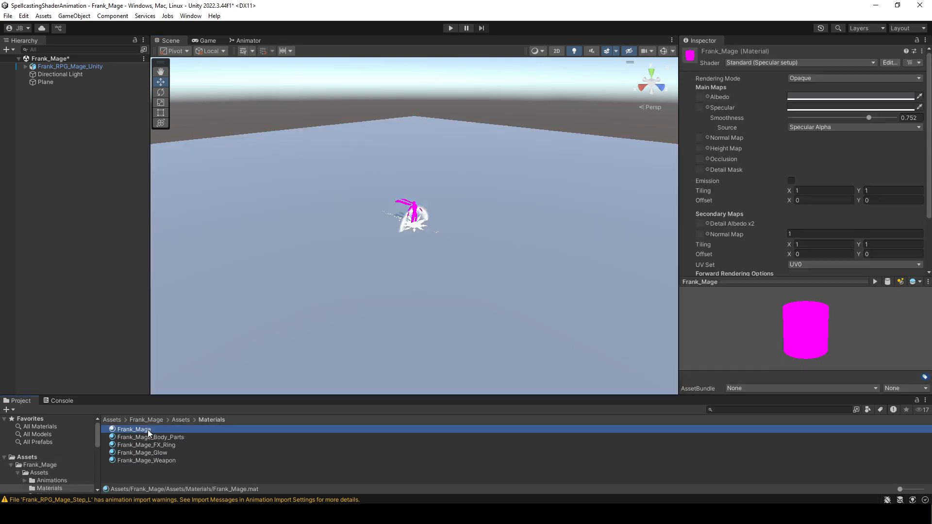
left_click(23, 15)
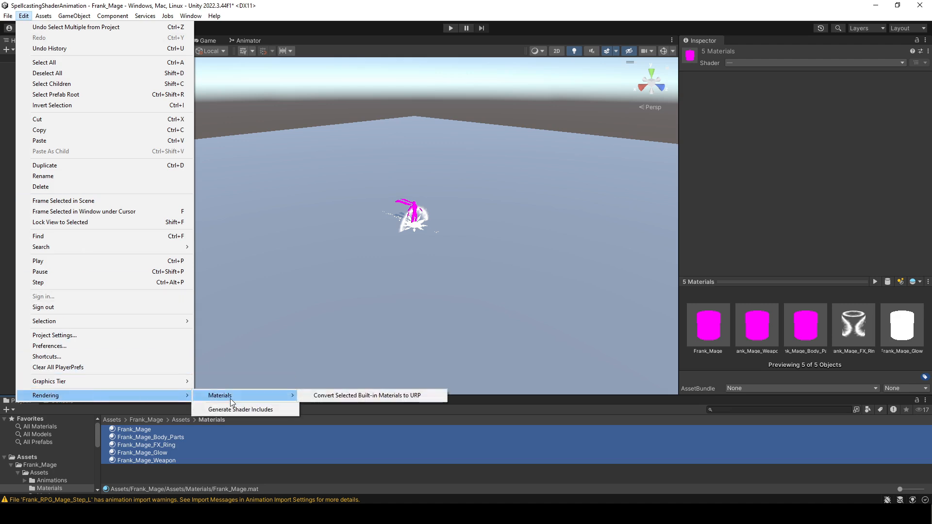
left_click(368, 395)
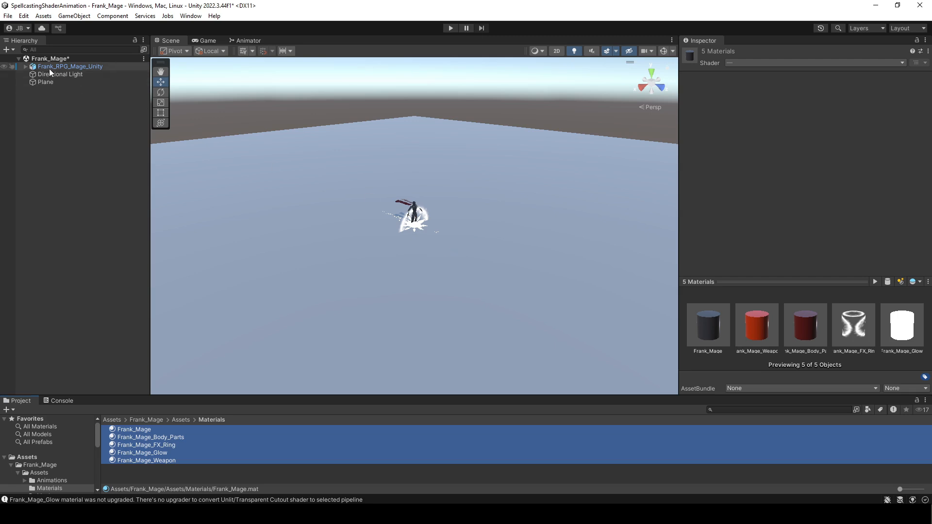
left_click(69, 66)
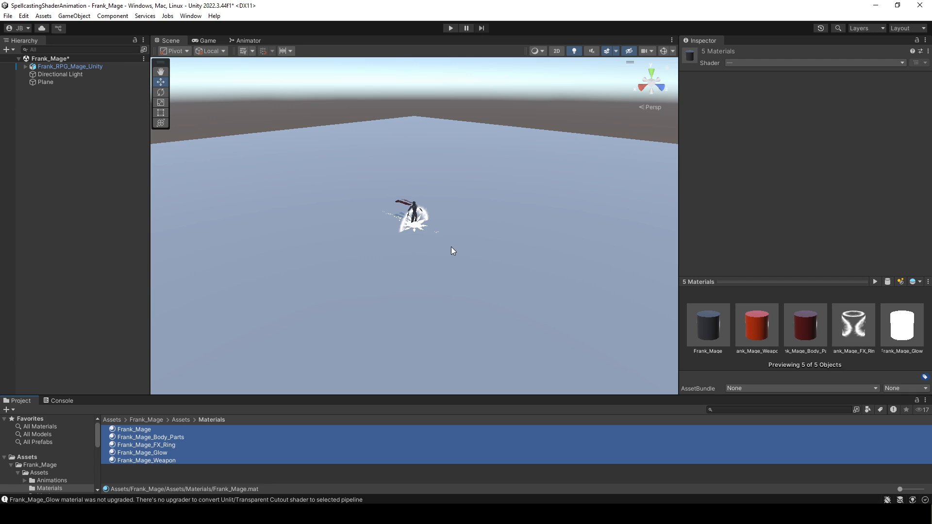
left_click(70, 67)
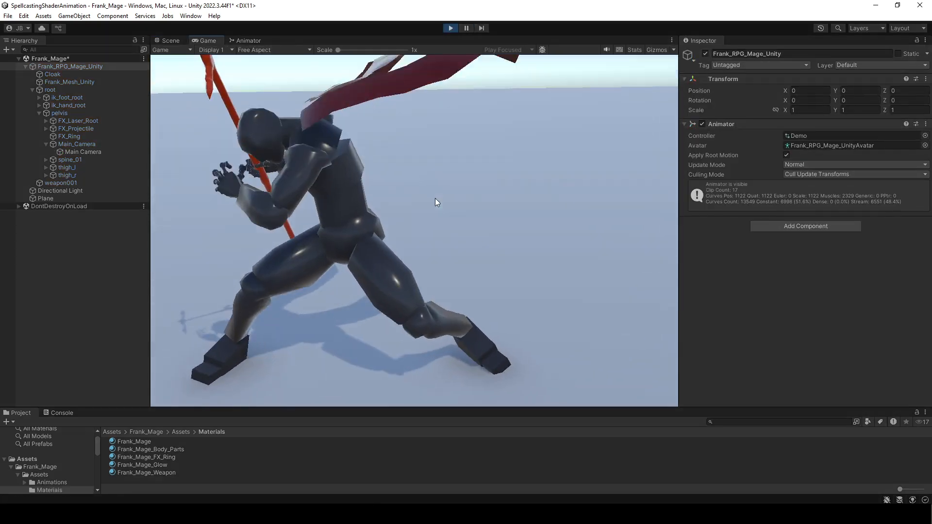
left_click(247, 40)
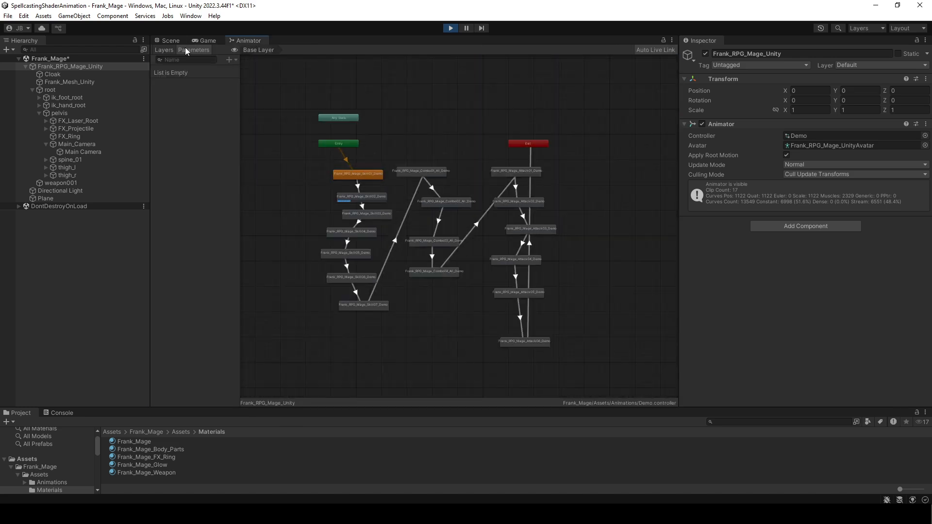
left_click(170, 40)
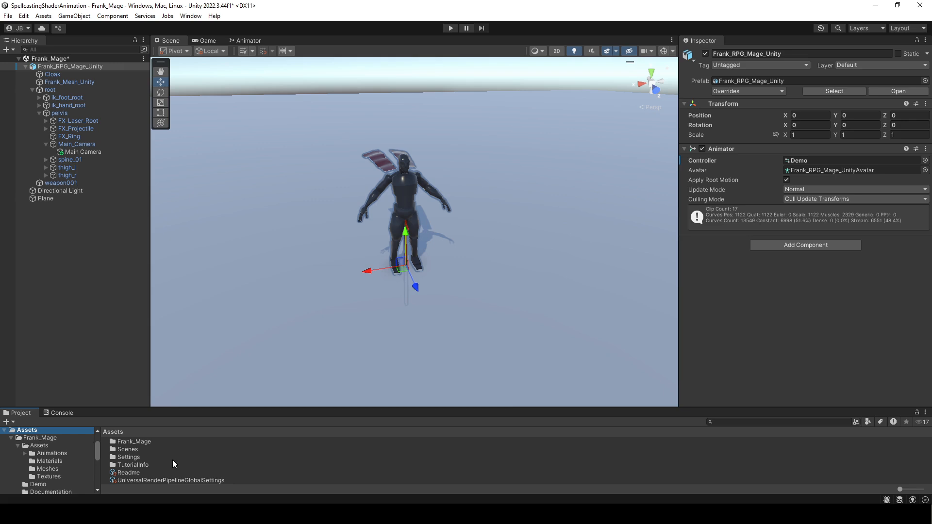
Import the custom spellcasting scripts package and add Animator Triggerer to Frank_RPG_Mage_Unity
right_click(133, 464)
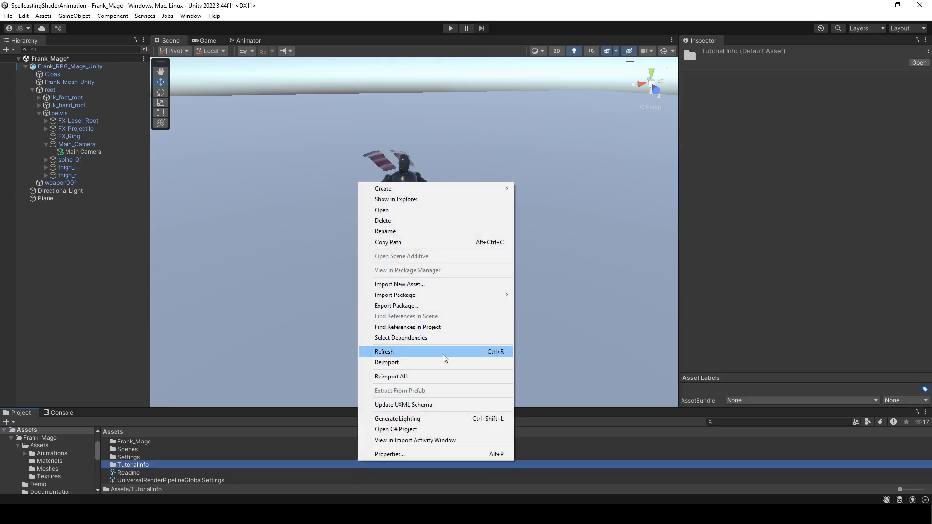
left_click(400, 285)
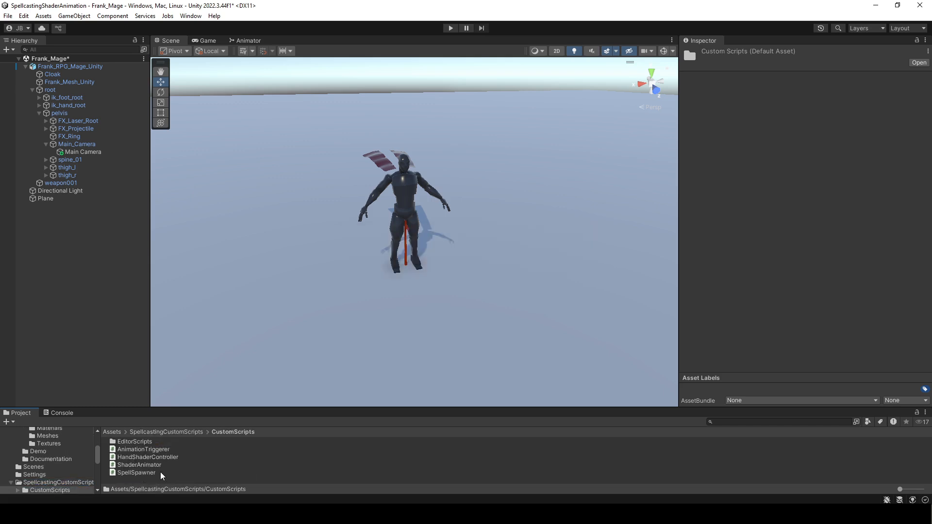
left_click(70, 66)
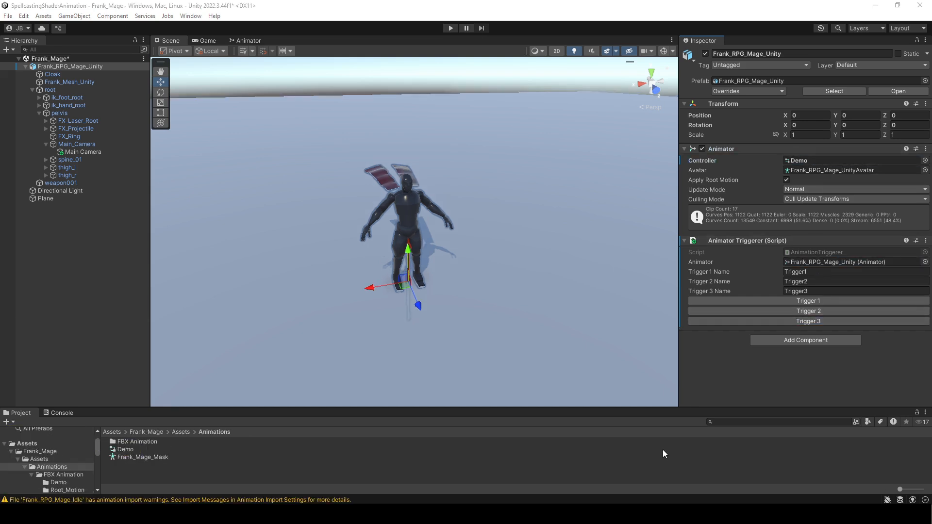
left_click(247, 41)
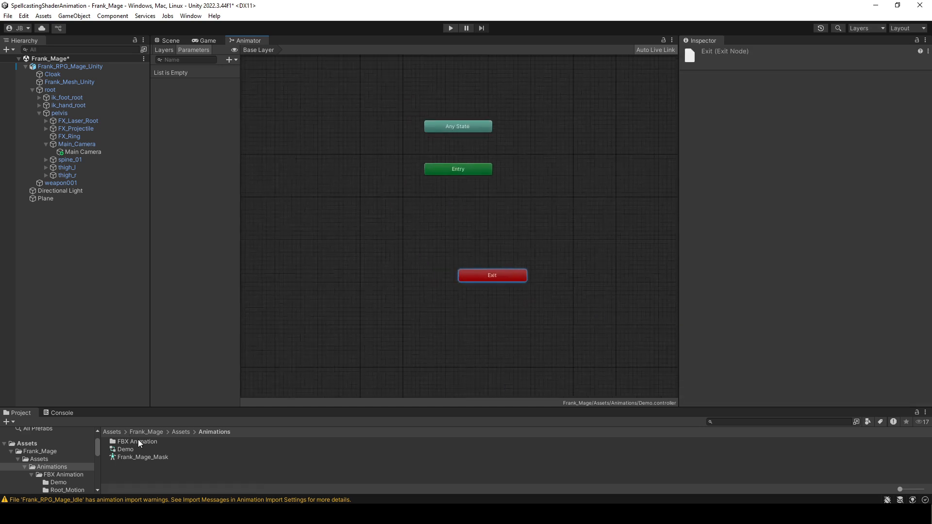
Add the idle Take 001 clip to the Demo animator as the default state
type("idle")
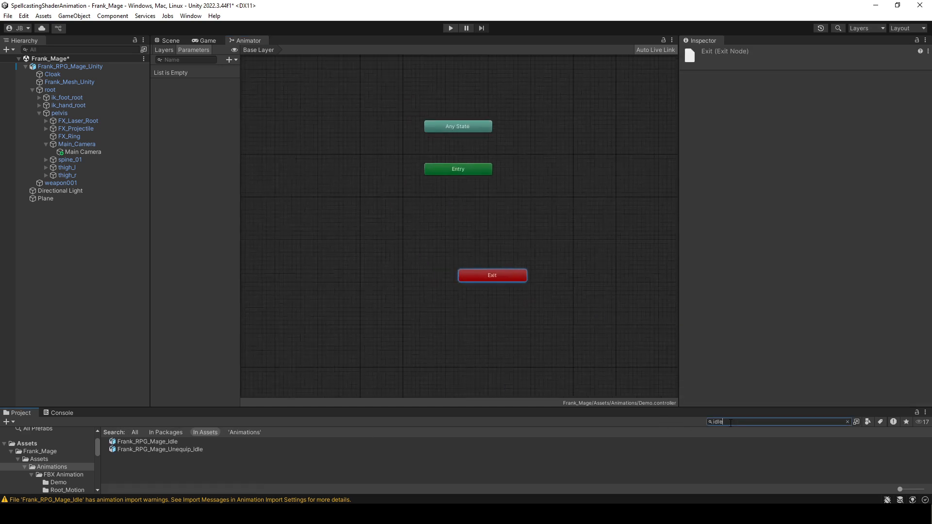
left_click(449, 196)
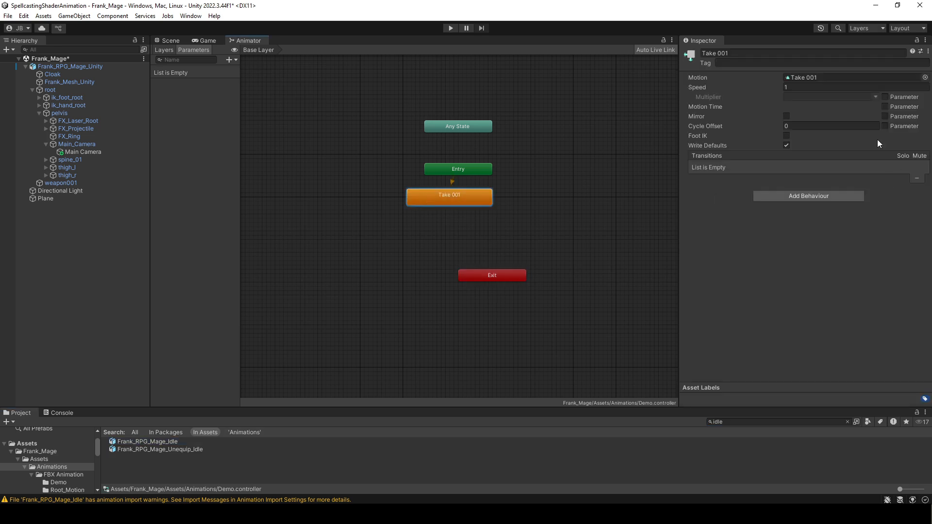
left_click(147, 442)
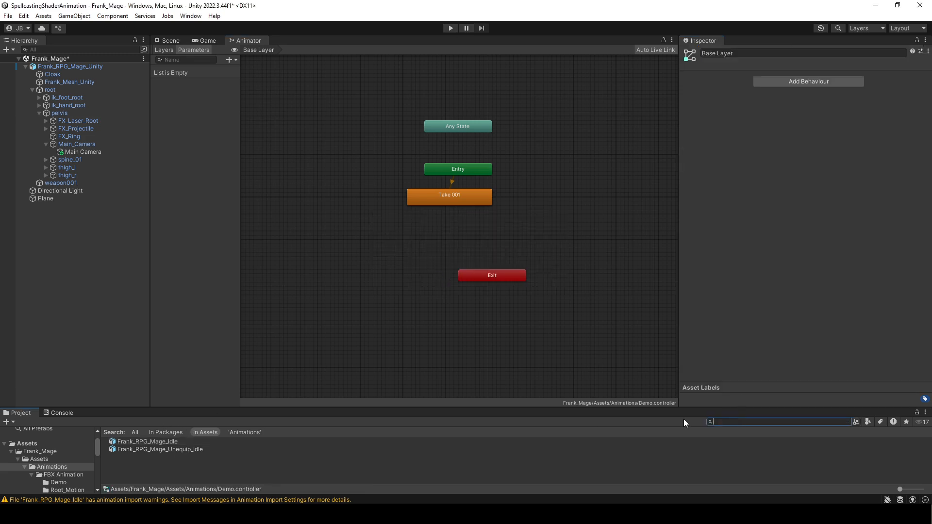
Add Attack03, Attack06 and Skill06 states with transitions from Take 001
left_click(165, 457)
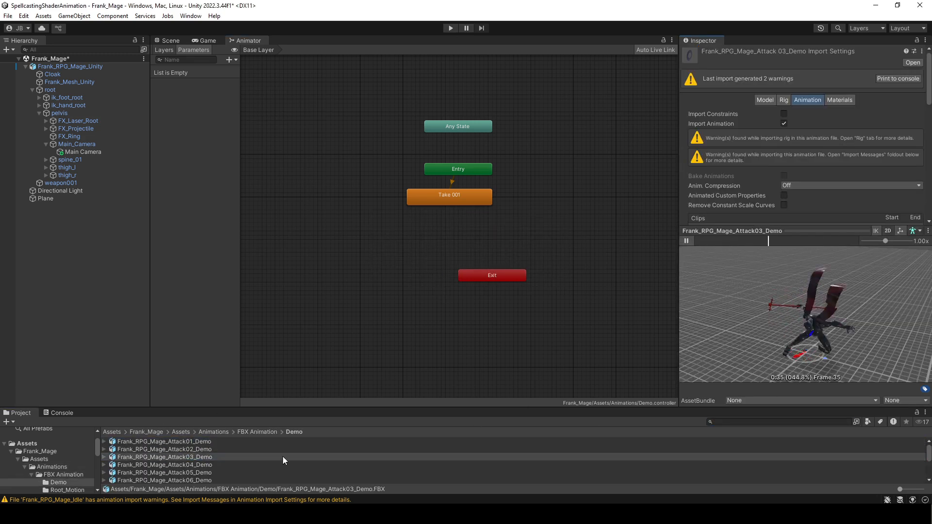
left_click(164, 459)
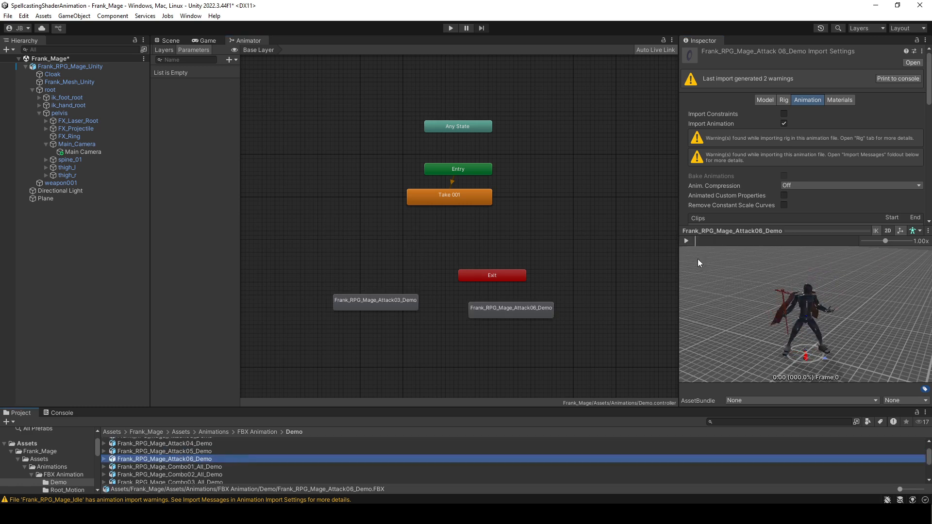
left_click(686, 241)
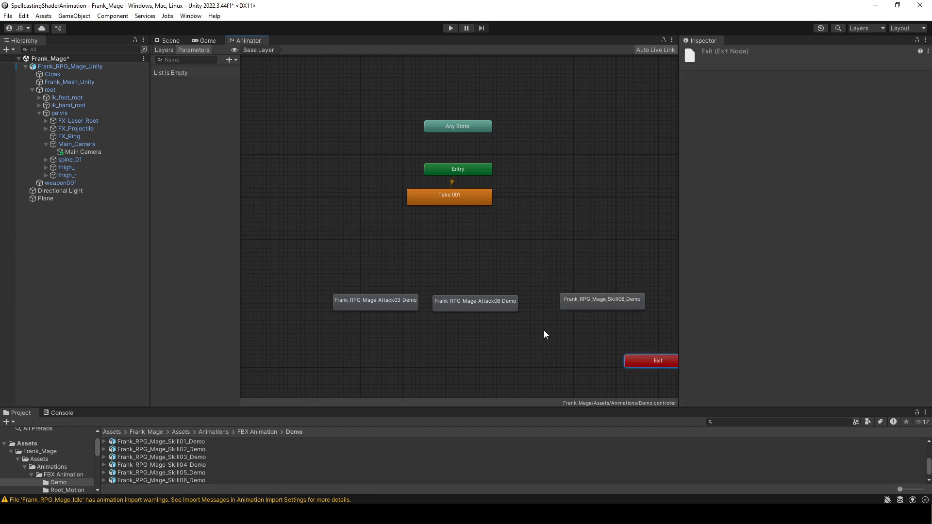
left_click(601, 300)
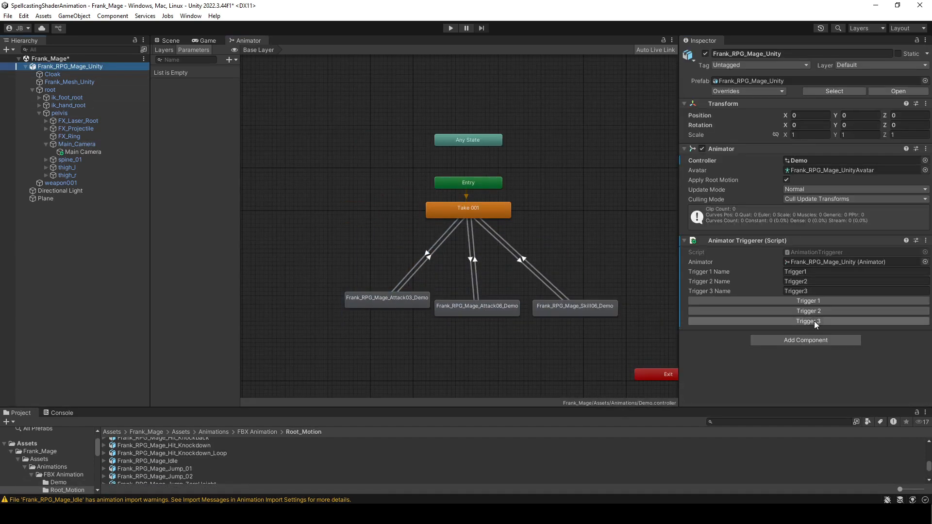
left_click(428, 252)
type("Trigger1")
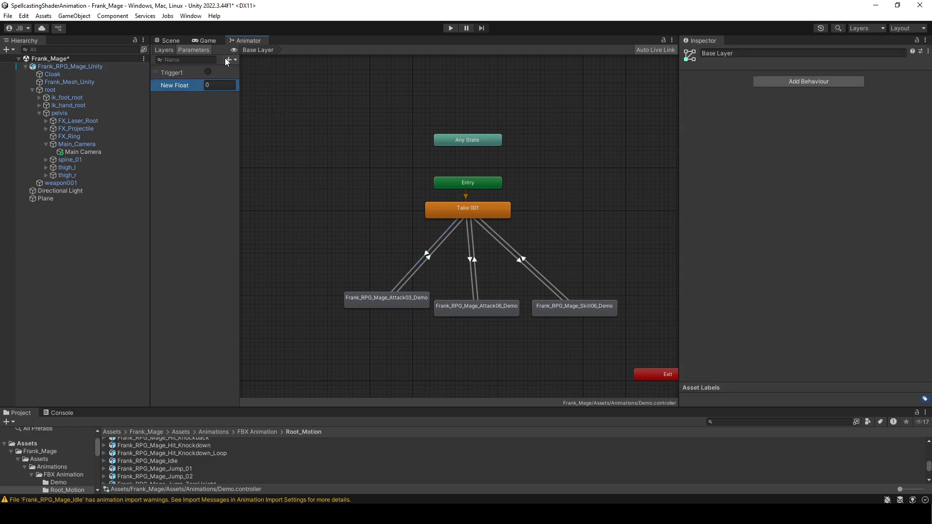
Add trigger parameters and give each idle-to-attack transition its own trigger condition
left_click(227, 60)
type("Trigger3")
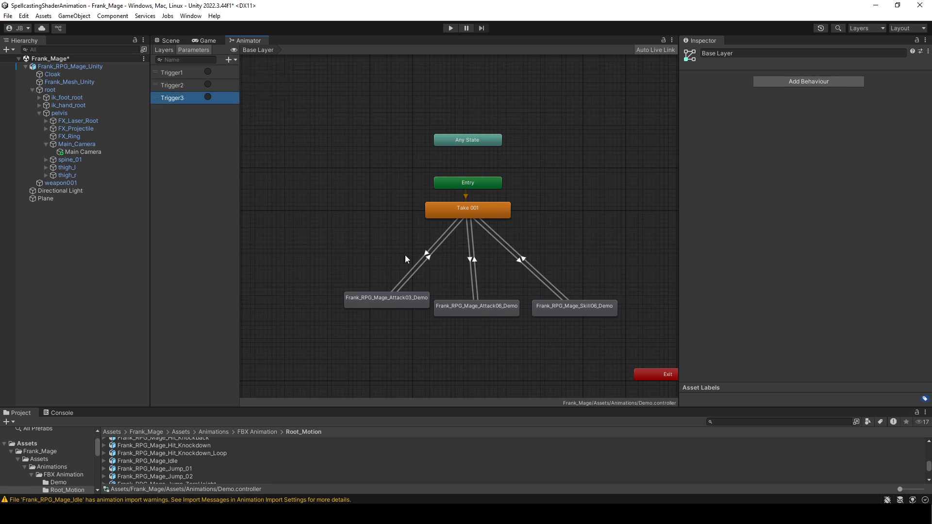
left_click(429, 254)
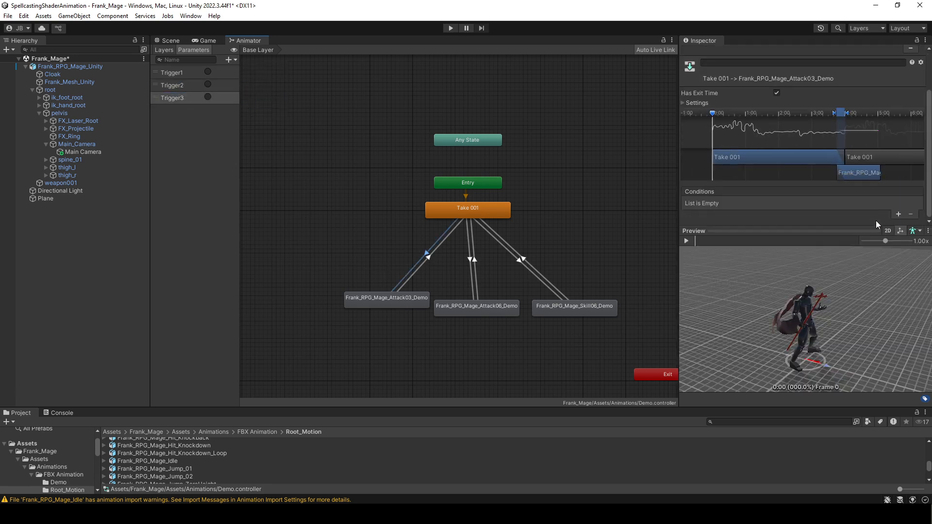
left_click(471, 259)
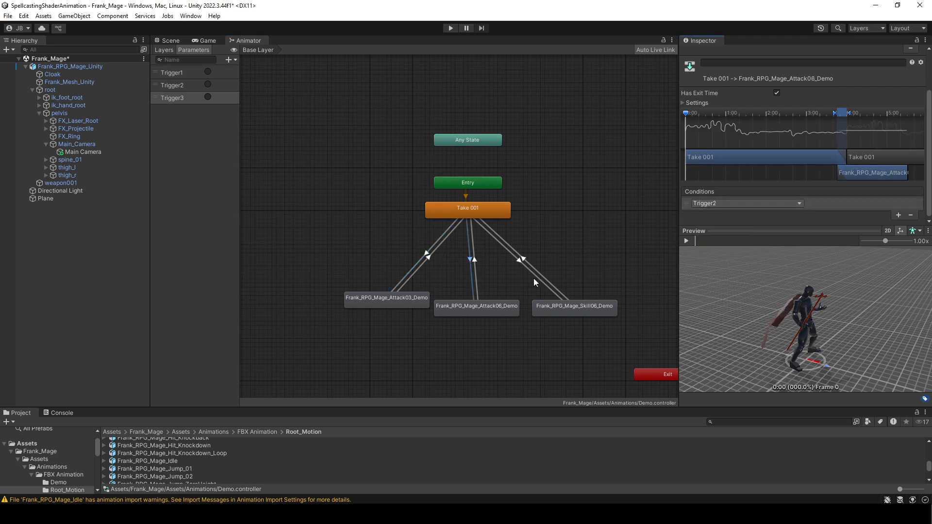
left_click(744, 203)
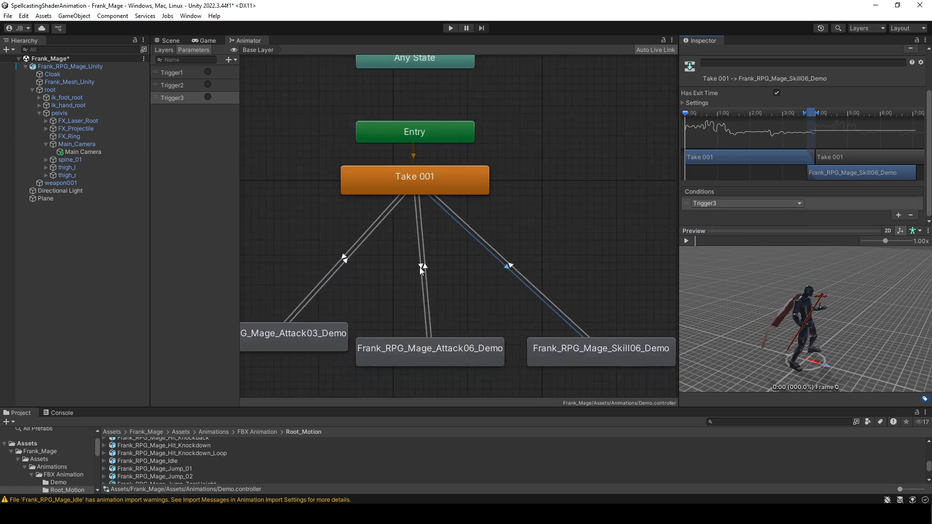
left_click(776, 92)
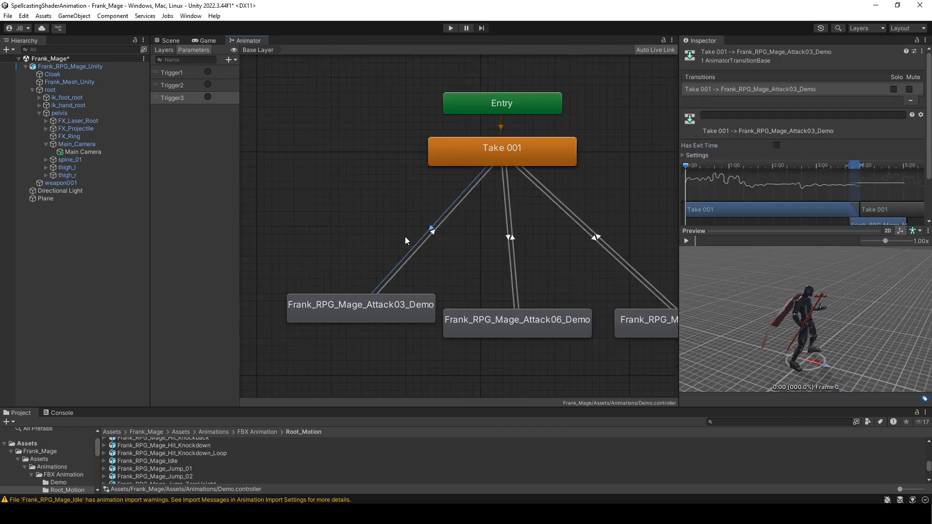
left_click(501, 148)
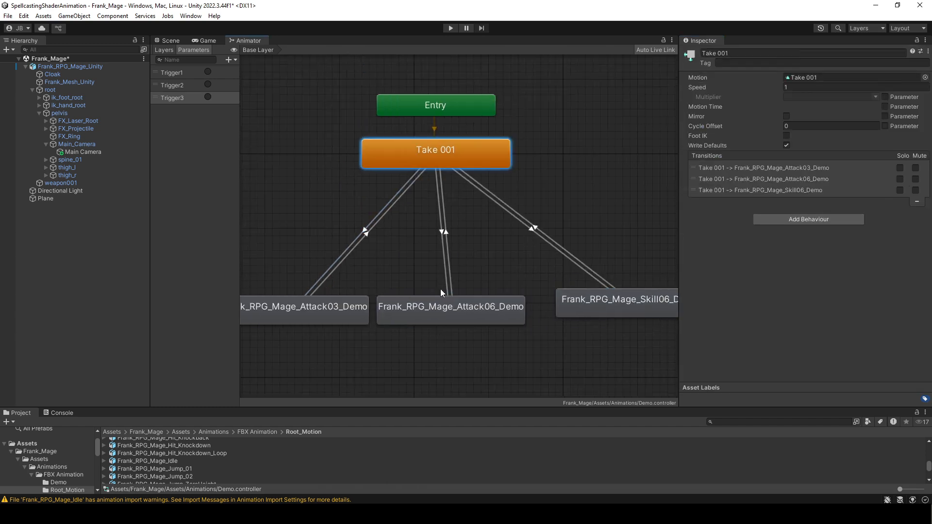
Run the scene and fire Trigger 1, Trigger 2 and Trigger 3
left_click(395, 255)
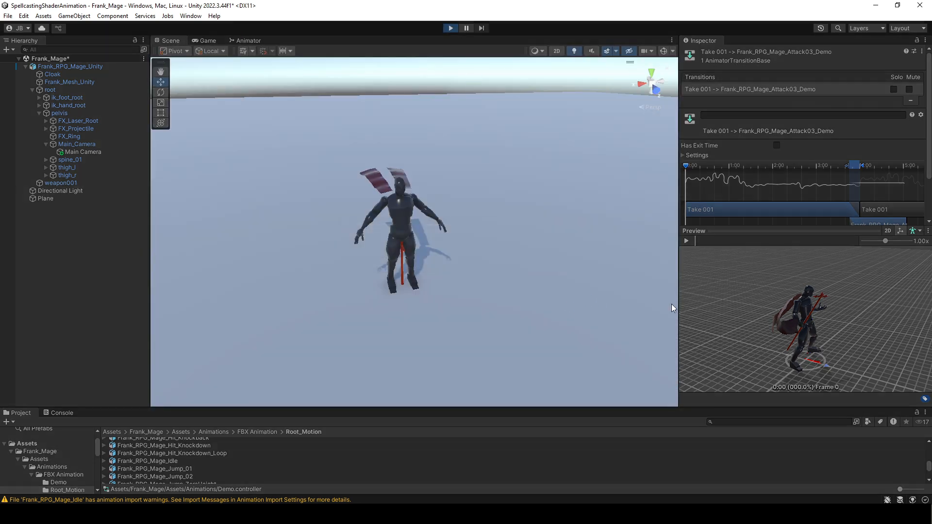
left_click(807, 281)
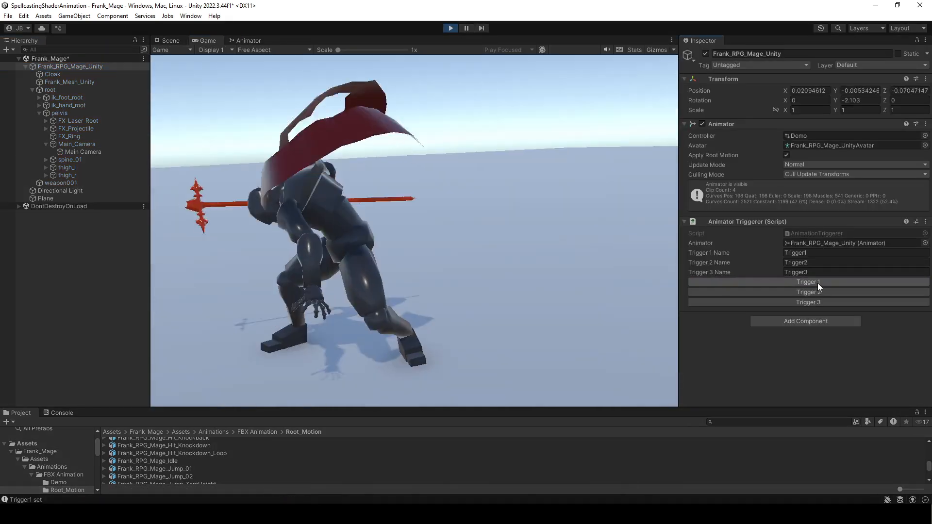
left_click(808, 292)
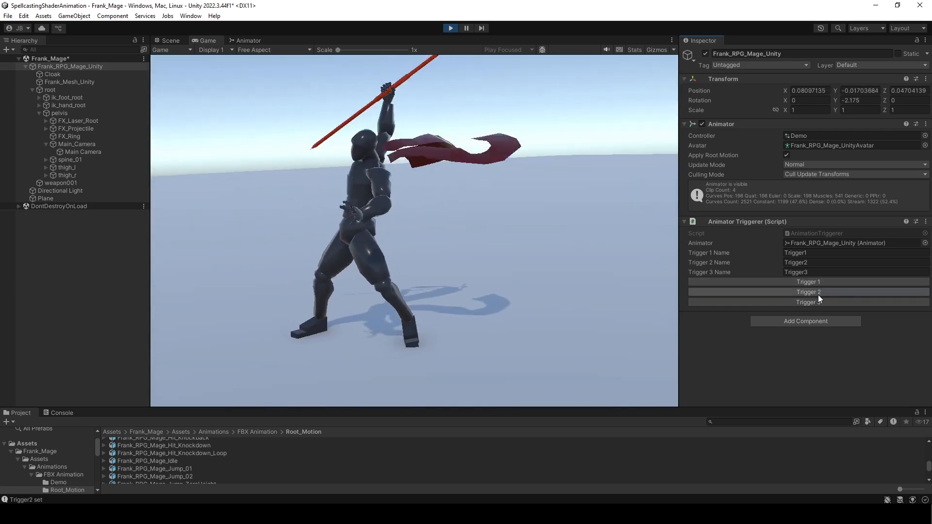
left_click(808, 302)
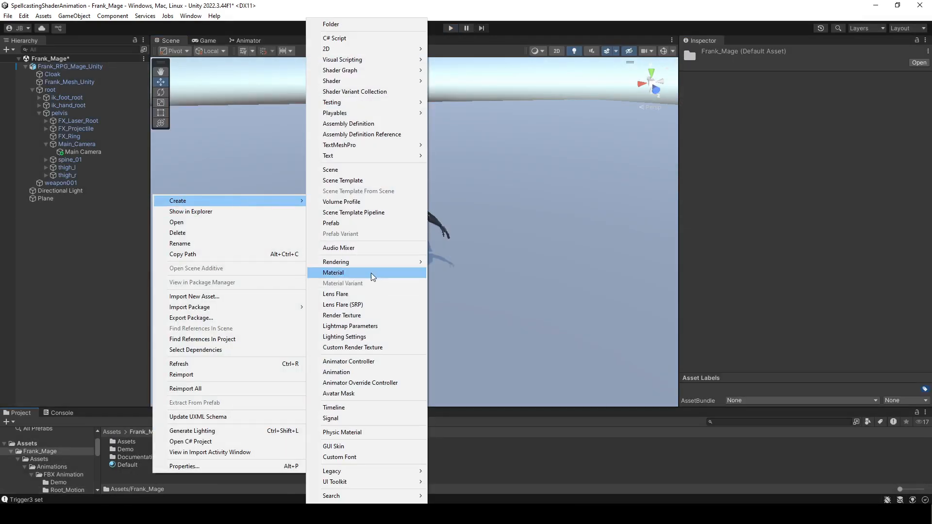
Create a Main_GLowShader shader graph asset in the Frank_Mage folder
left_click(334, 272)
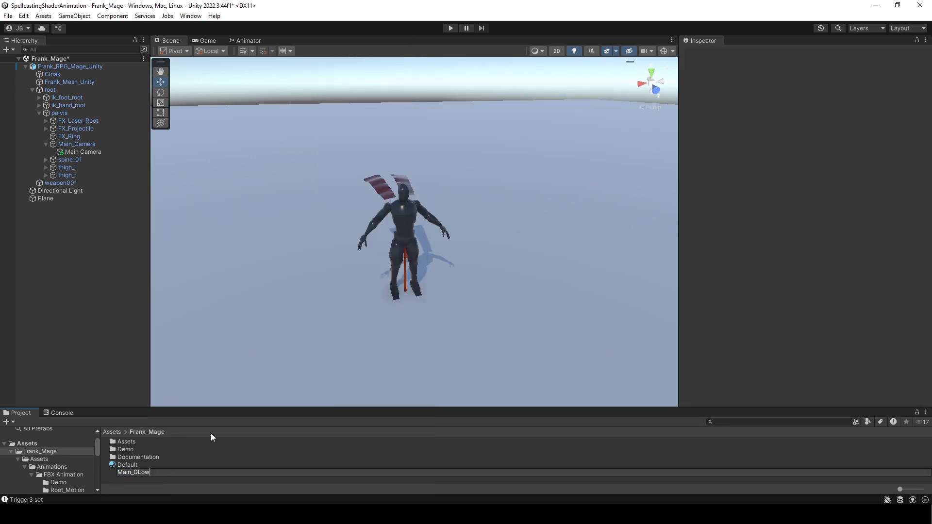
left_click(143, 472)
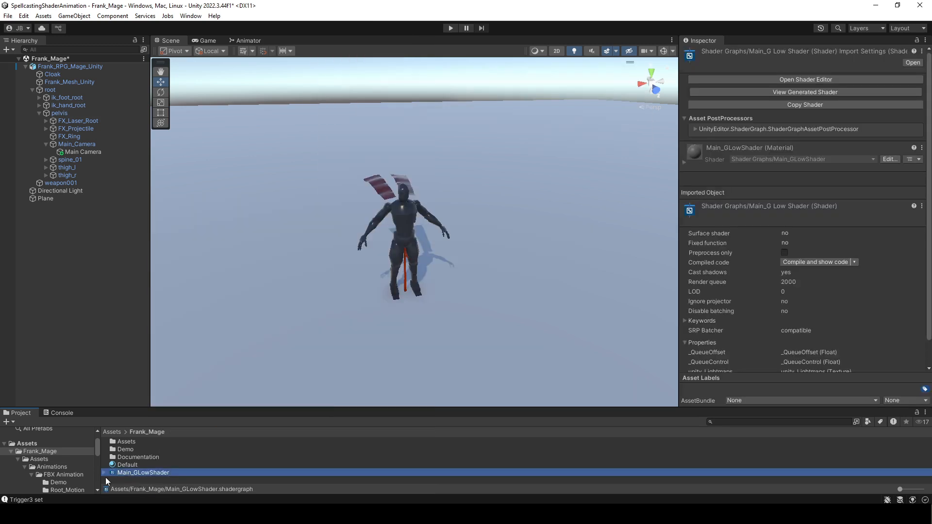
right_click(142, 480)
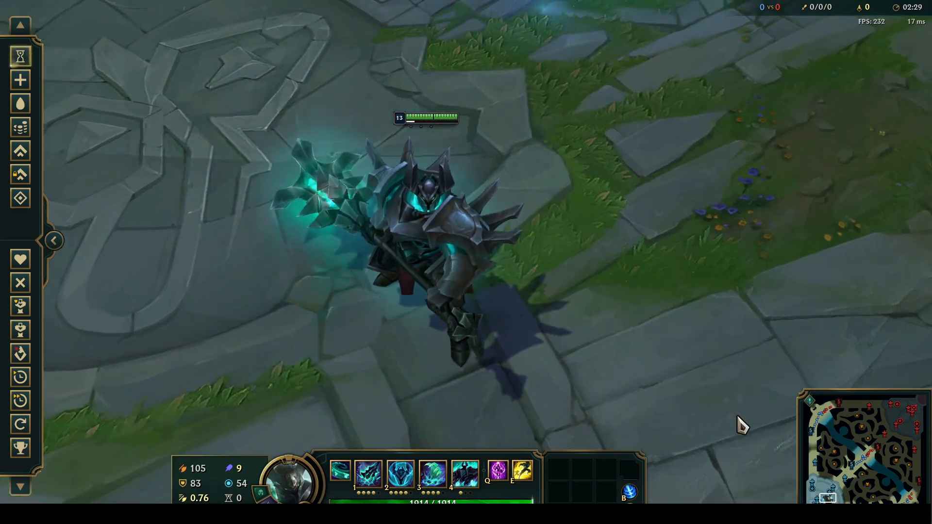
key("w")
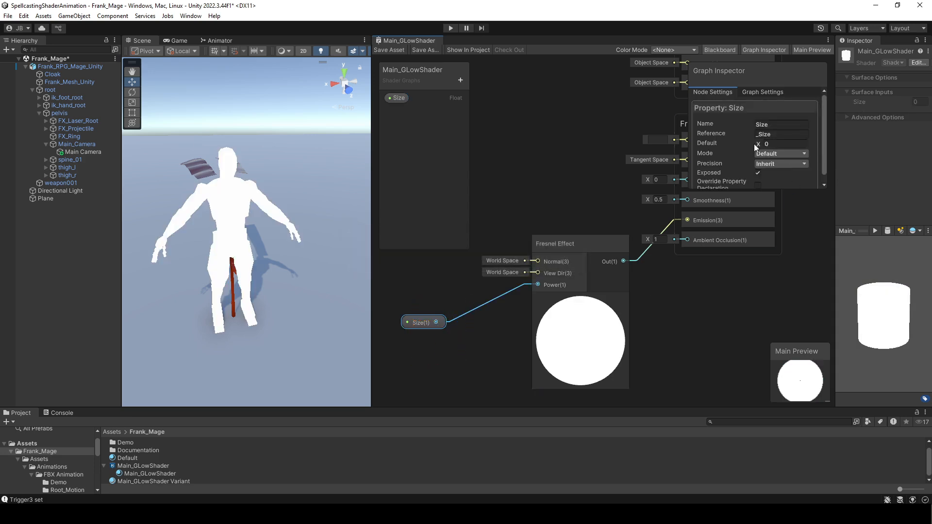
Enter glow shader values 4.93 and 81.3, and set Intensity's default to 0.8
type("4.93")
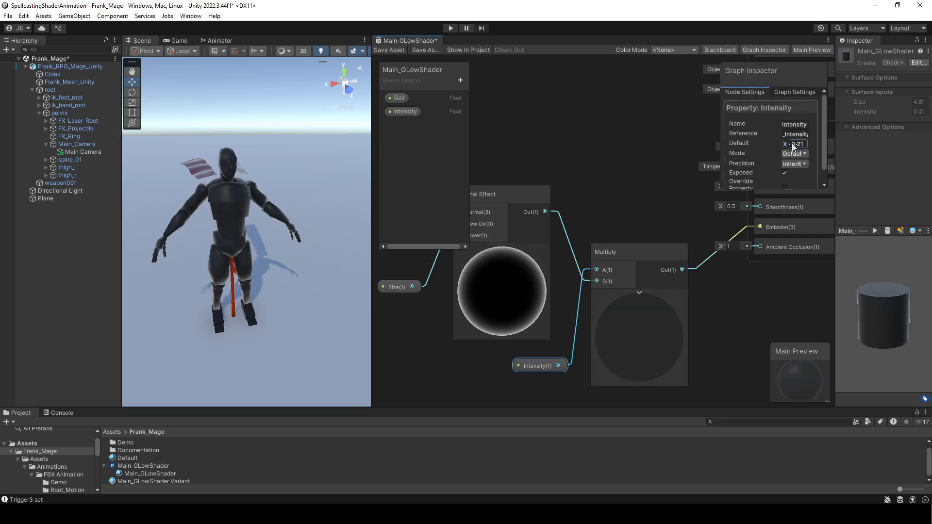
type("81.3")
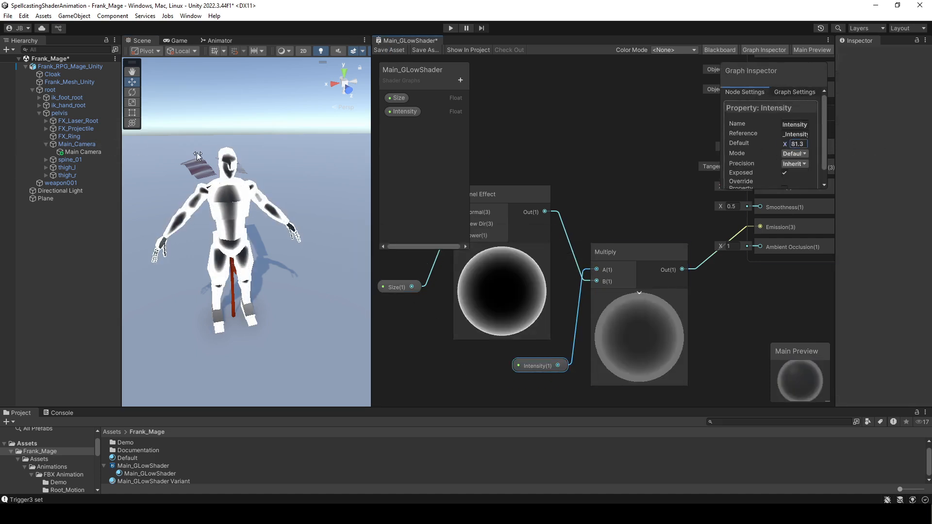
type("0.8")
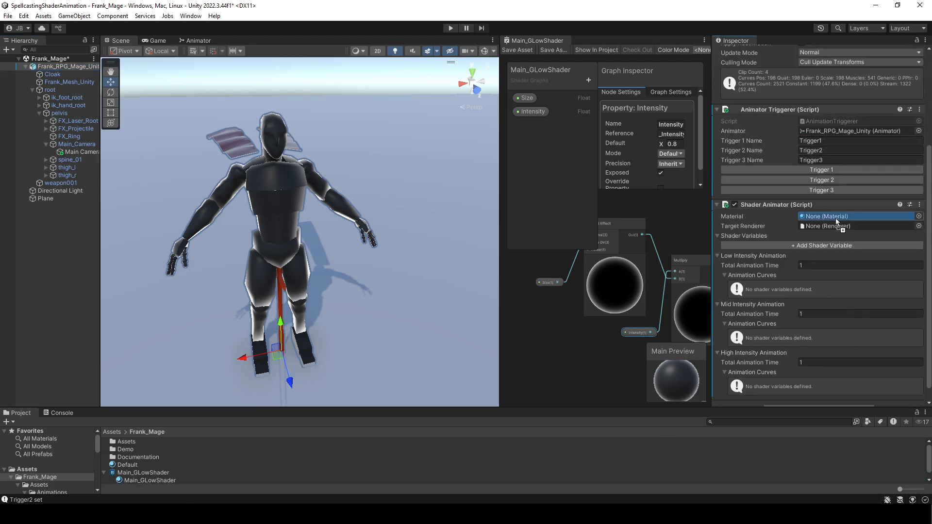
Assign Main_GLowShader Variant and Frank_Mesh_Unity, then add _Size and _Intensity variables with max 15
left_click(856, 215)
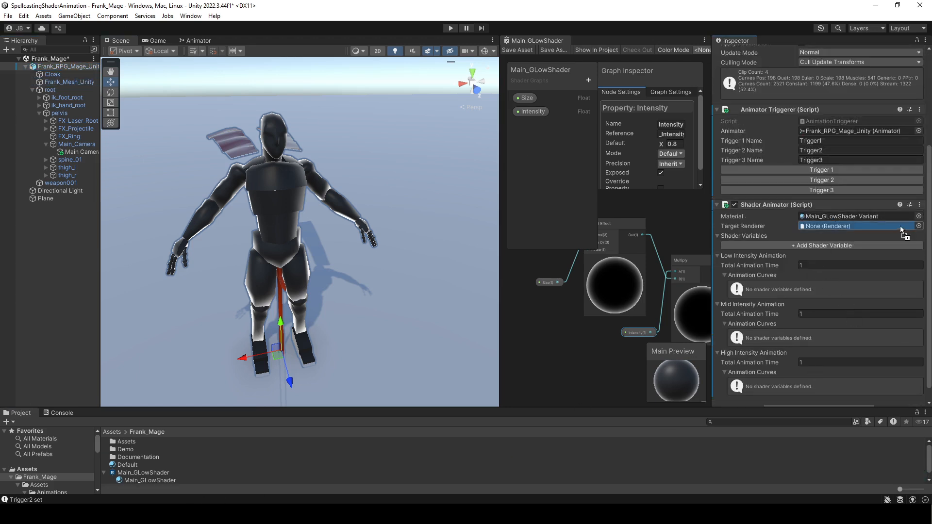
left_click(856, 225)
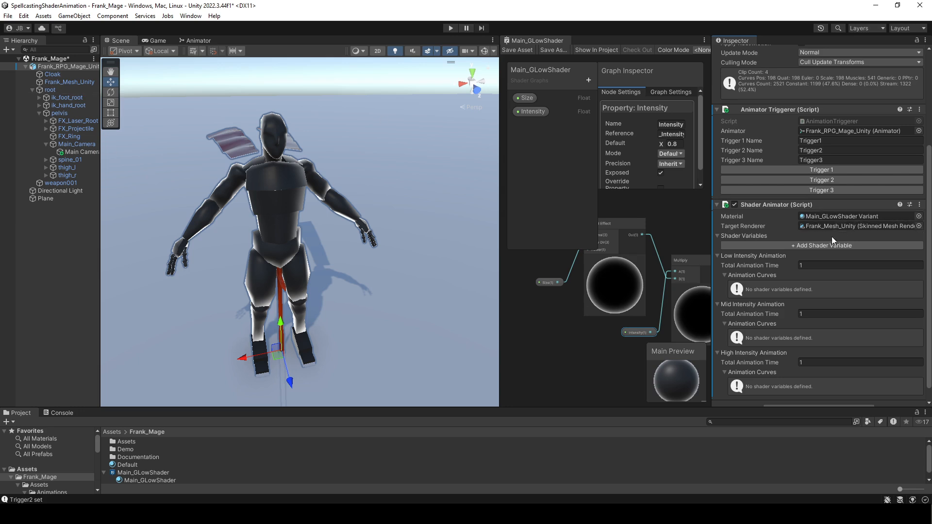
left_click(821, 245)
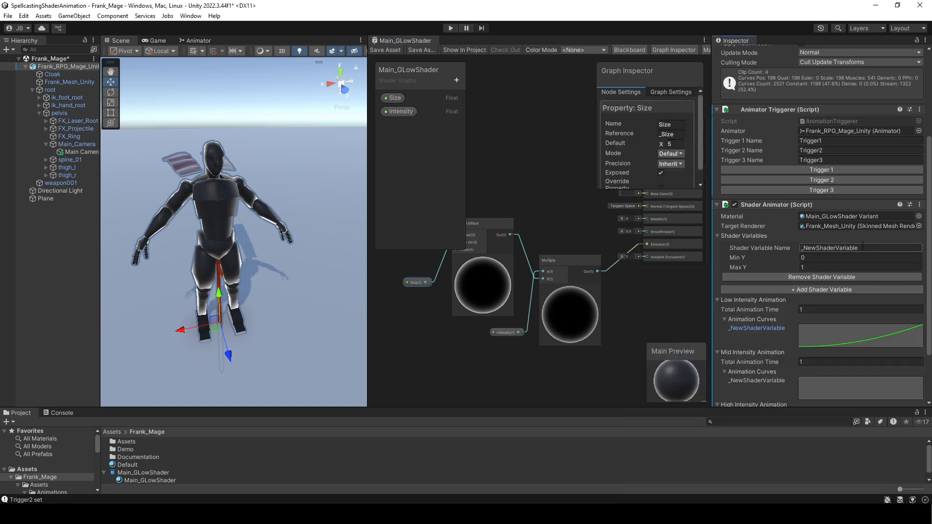
type("_Si")
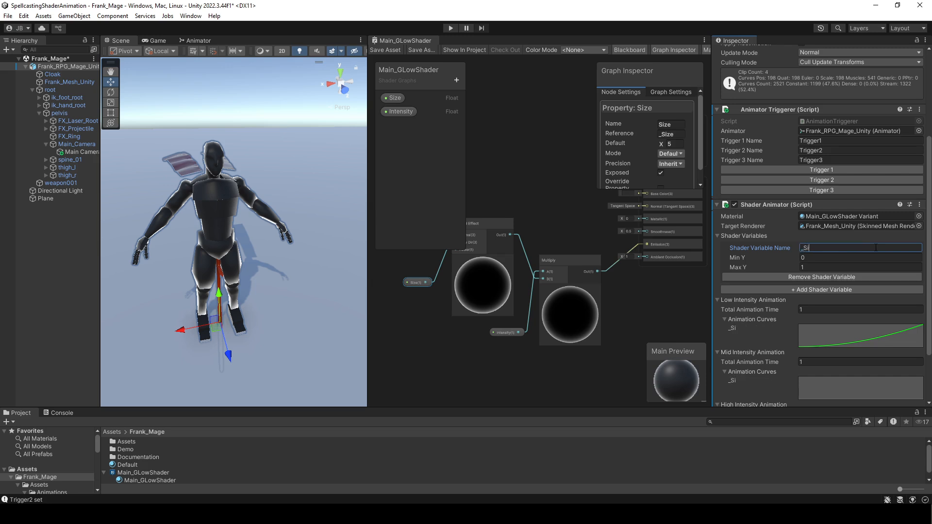
left_click(399, 111)
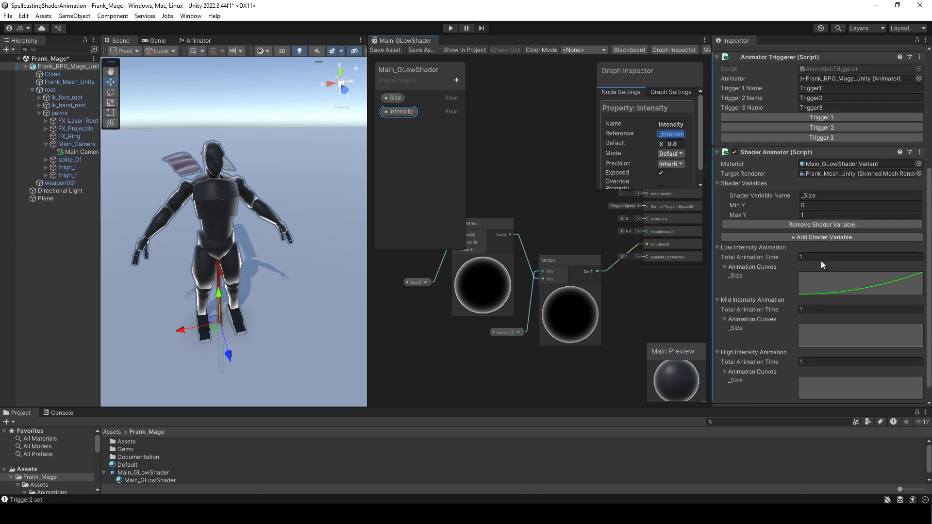
left_click(821, 236)
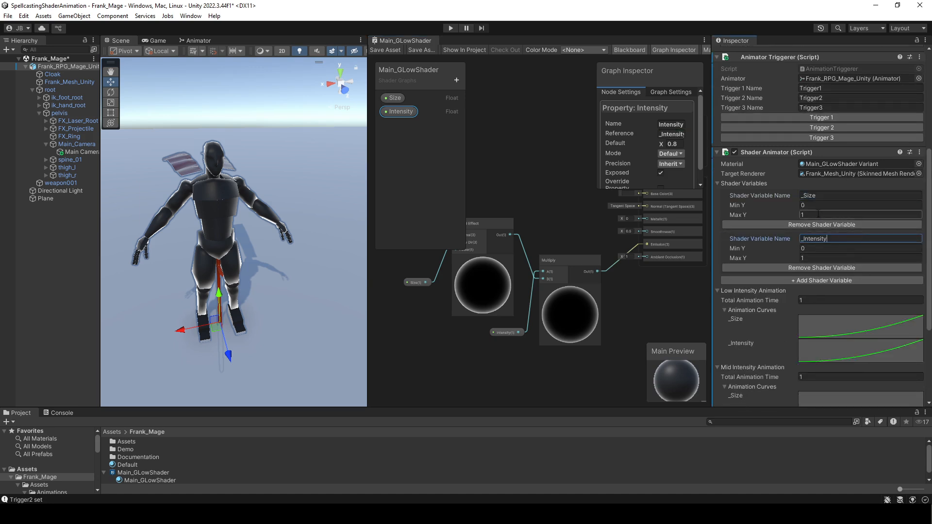
type("15")
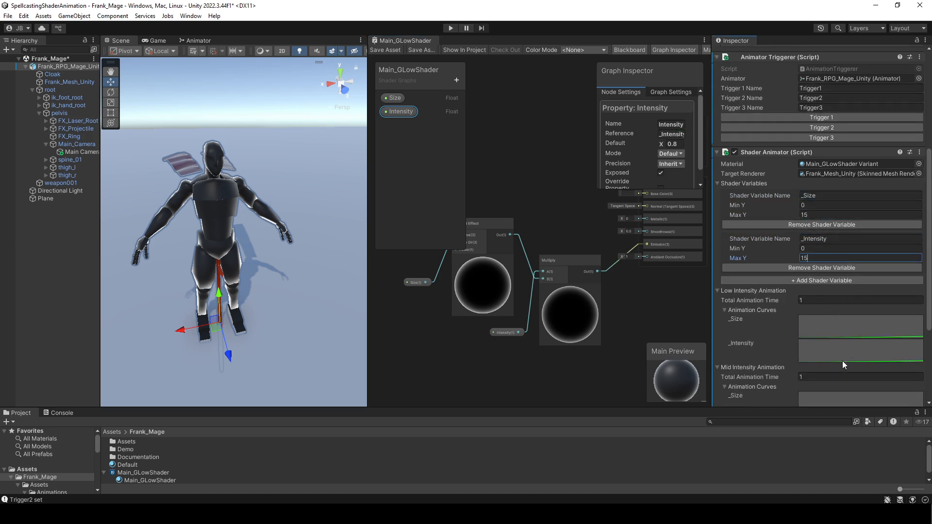
left_click(859, 354)
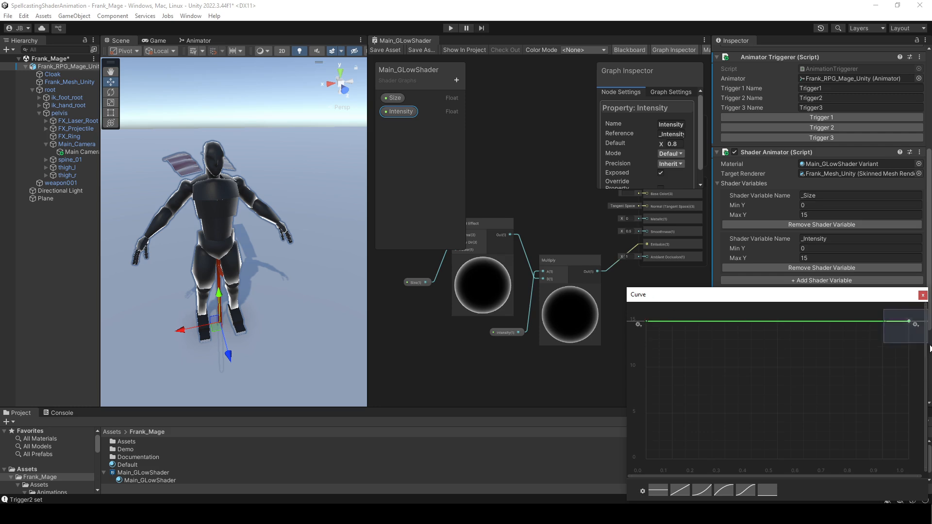
Reshape the low-intensity _Size curve to dip from 15 to 0 and back, then test with Trigger 2
right_click(638, 323)
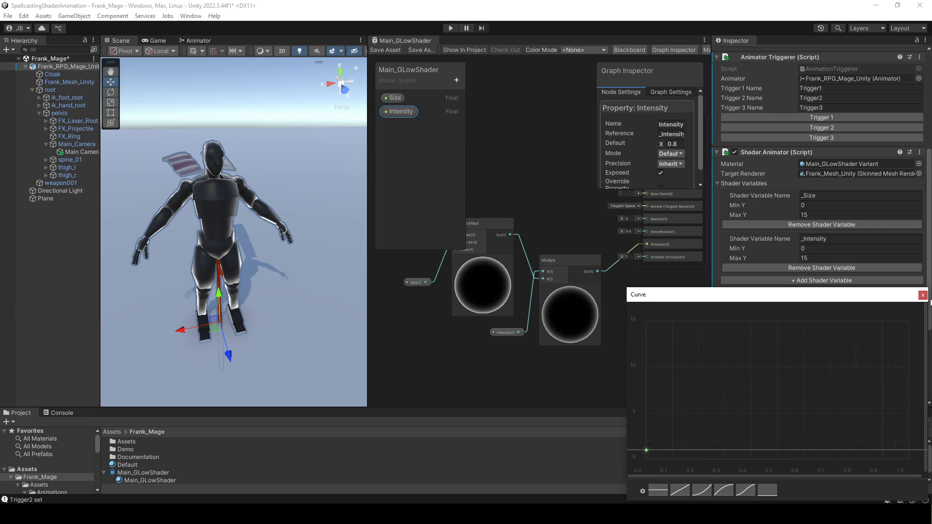
left_click(767, 489)
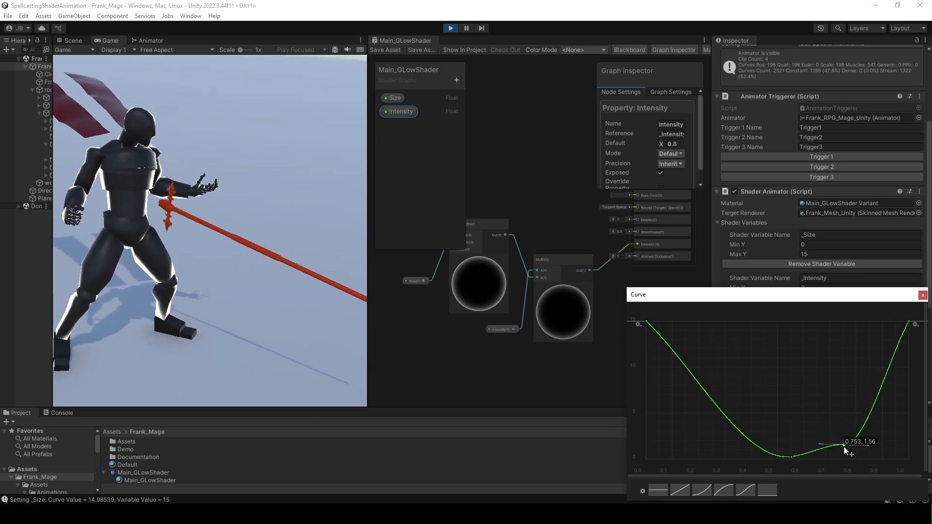
left_click_drag(844, 442, 791, 458)
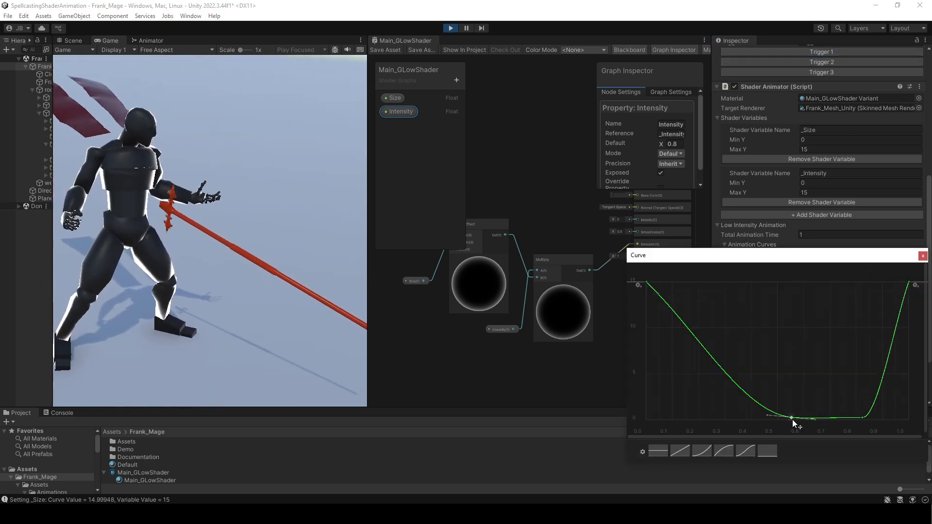
left_click(922, 255)
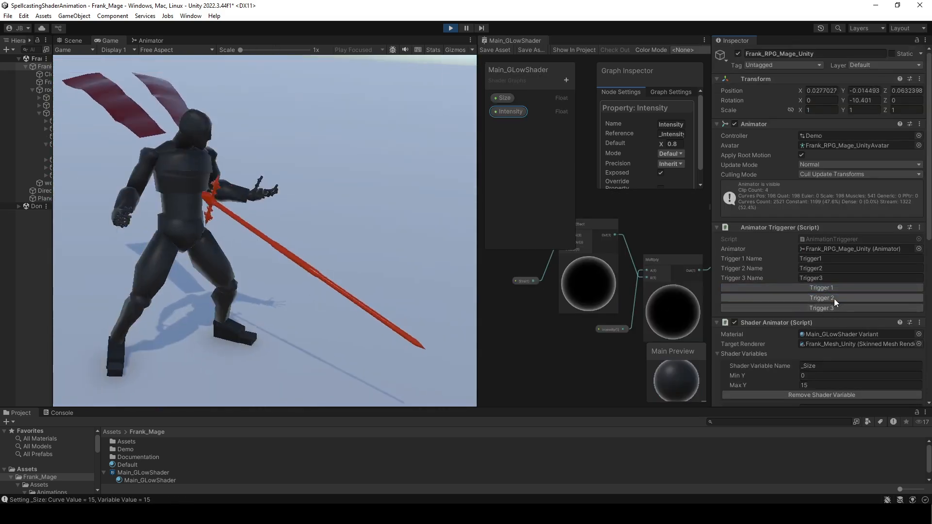
left_click(70, 40)
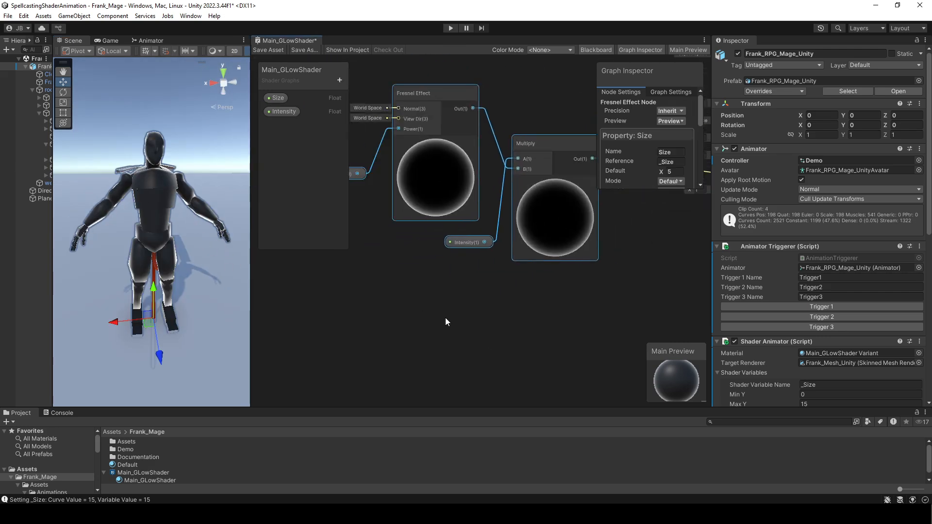
Add a world Position node, a LocationReference Vector3 property and a Distance node
right_click(446, 322)
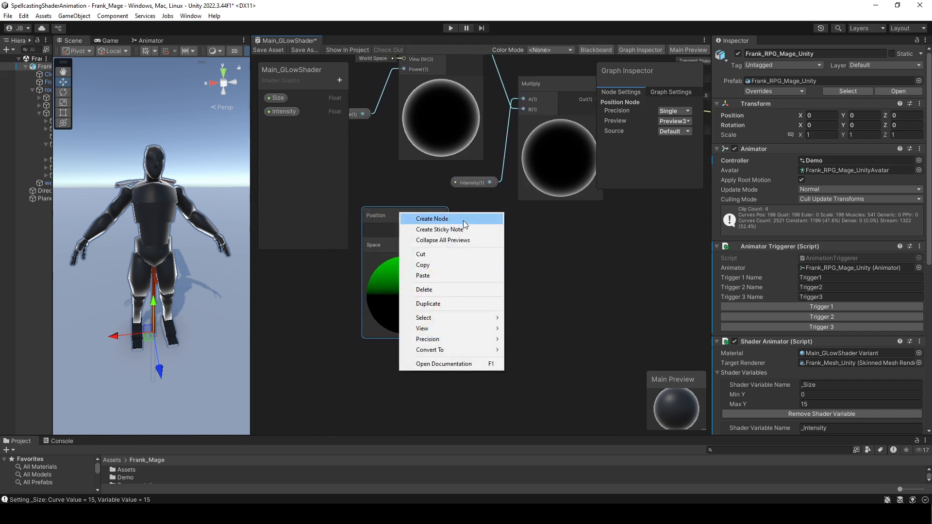
left_click(431, 218)
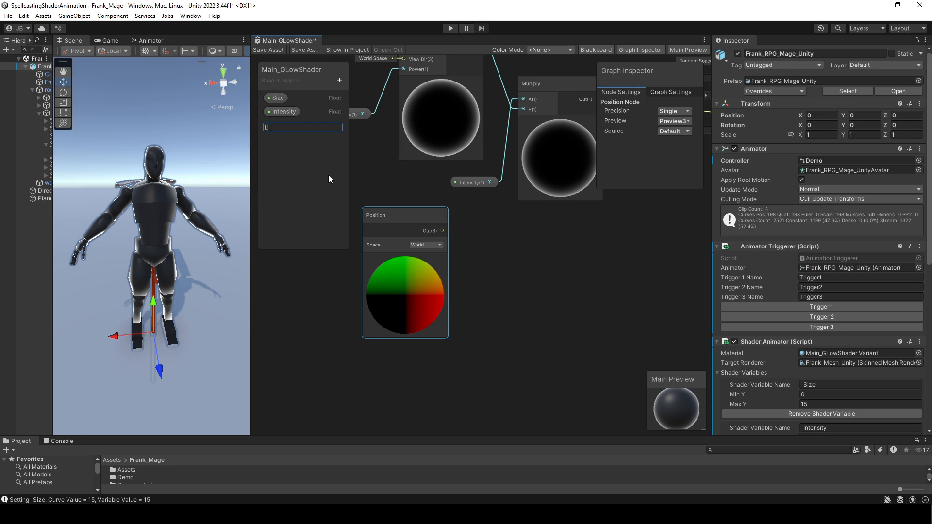
type("LocationReference")
type("distan")
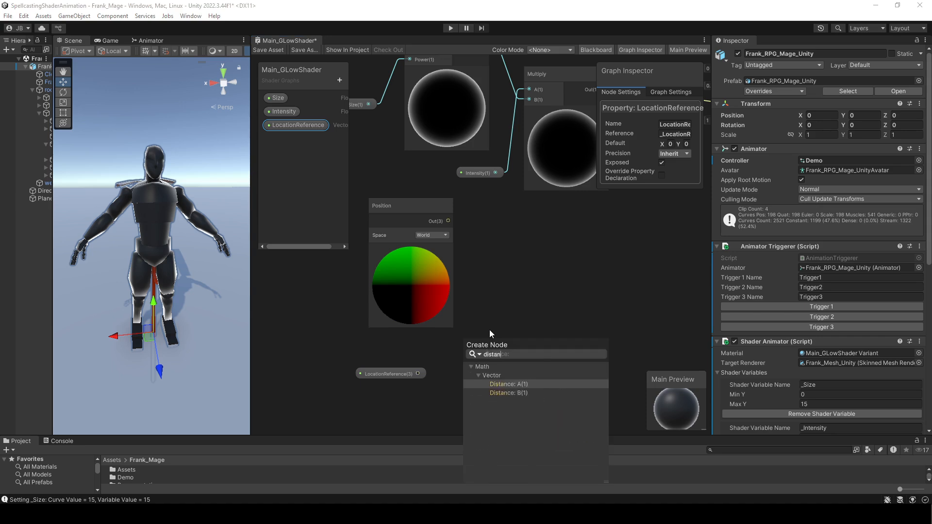
left_click(508, 384)
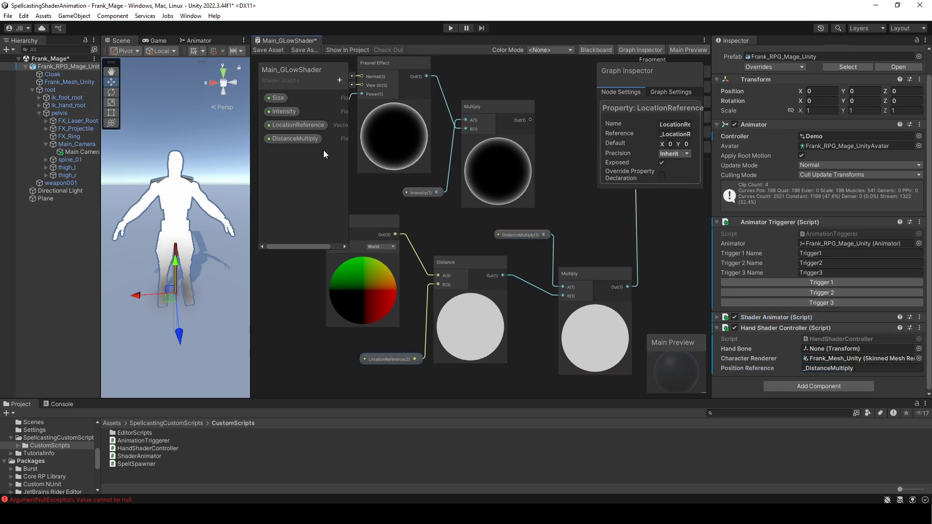
Check DistanceMultiply and the Hand Shader Controller, assign hand_r, and select the LocationReference node
left_click(292, 138)
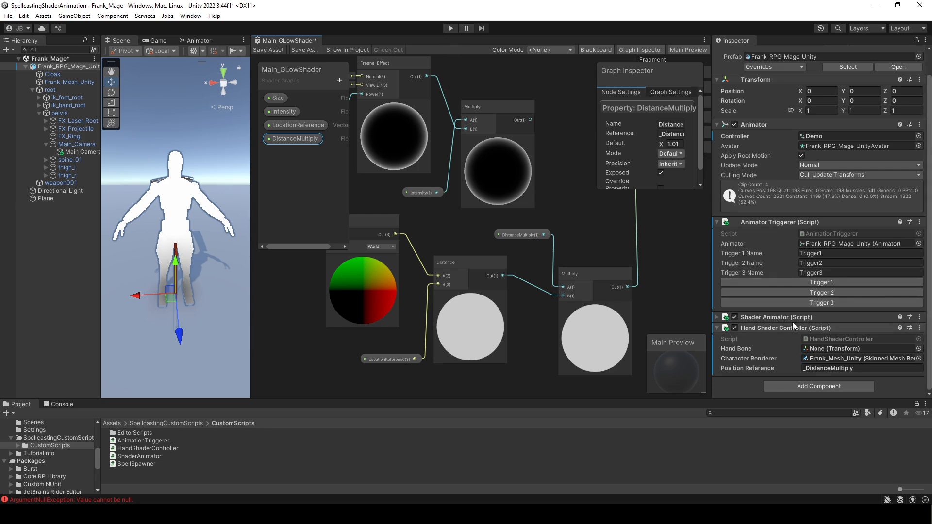
left_click(919, 328)
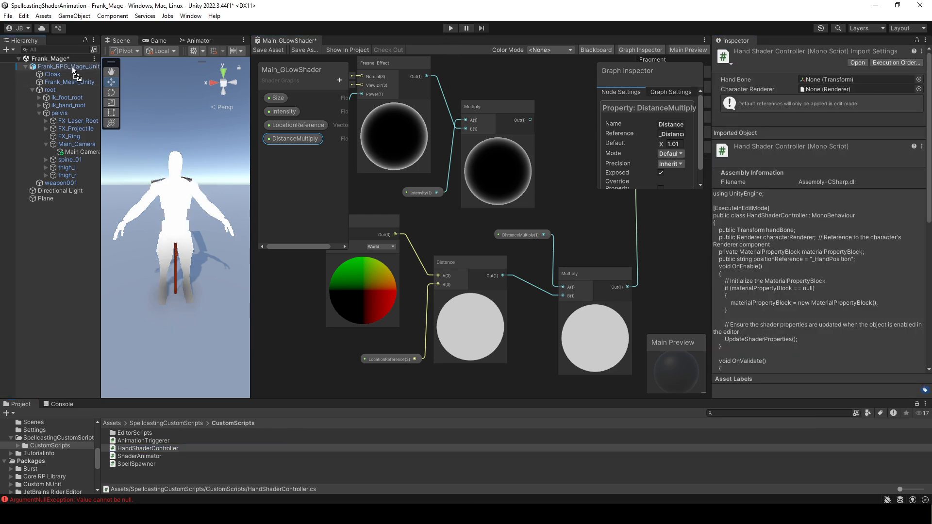
left_click(68, 66)
type("_LocationReference")
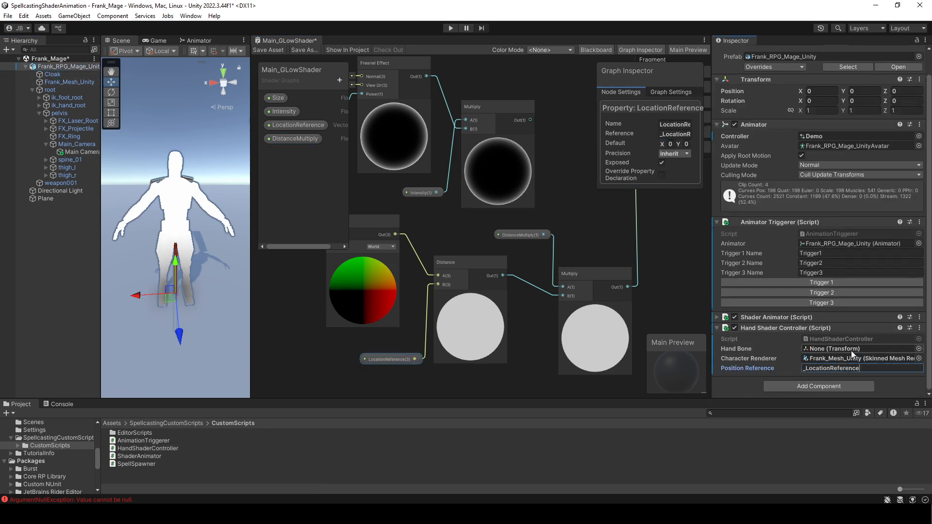
left_click(389, 359)
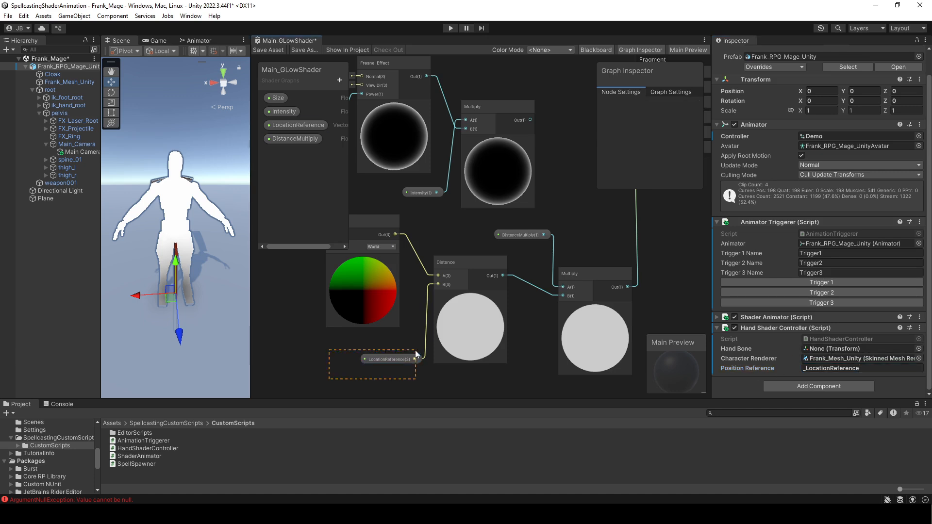
left_click(389, 360)
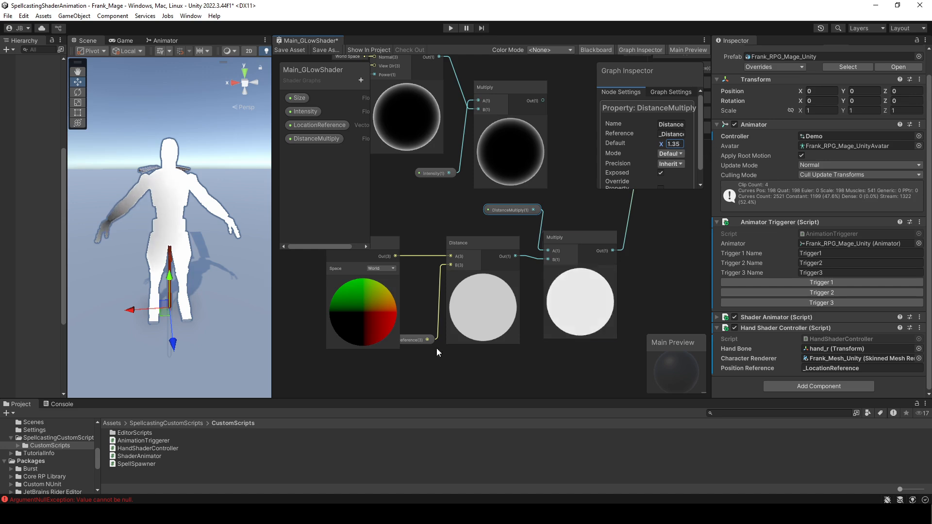
Add a Smoothstep node with Edge1/Edge2 properties (entering 50.54), tinted by a Color property
type("smoothstep")
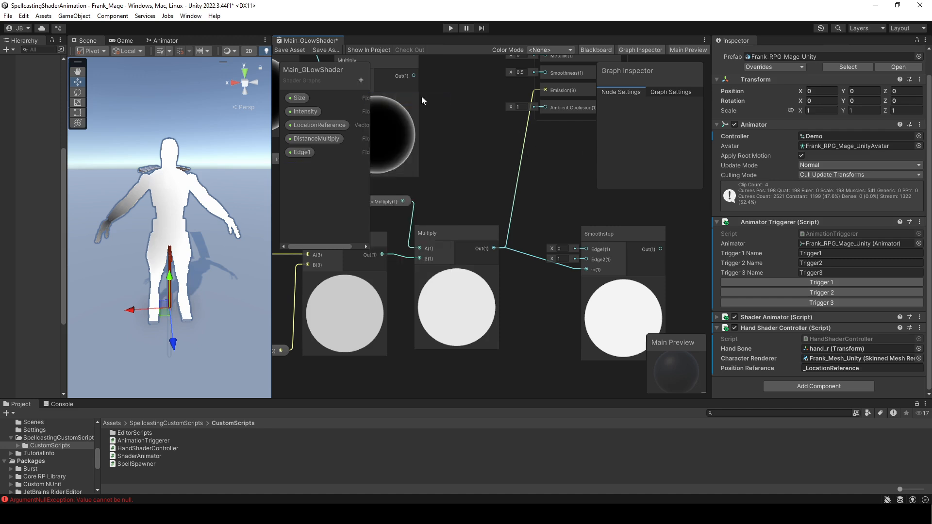
left_click(301, 152)
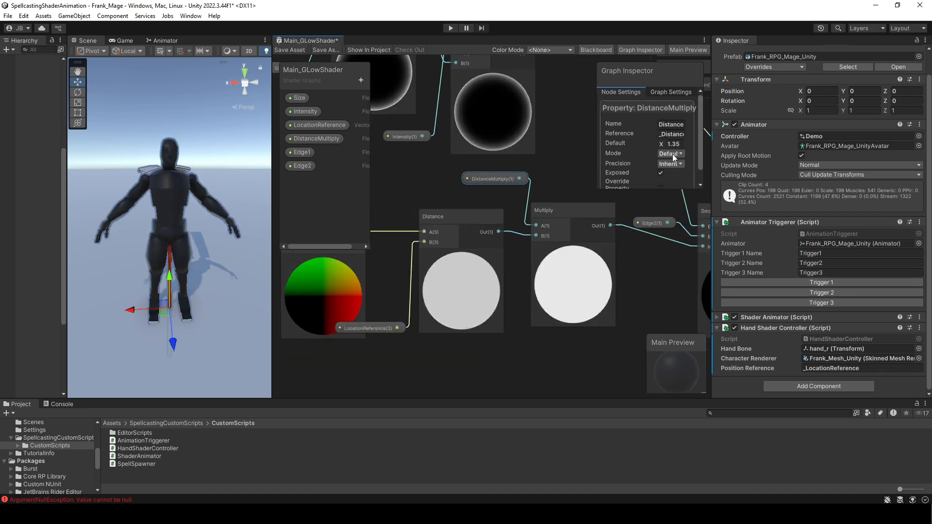
type("50.54")
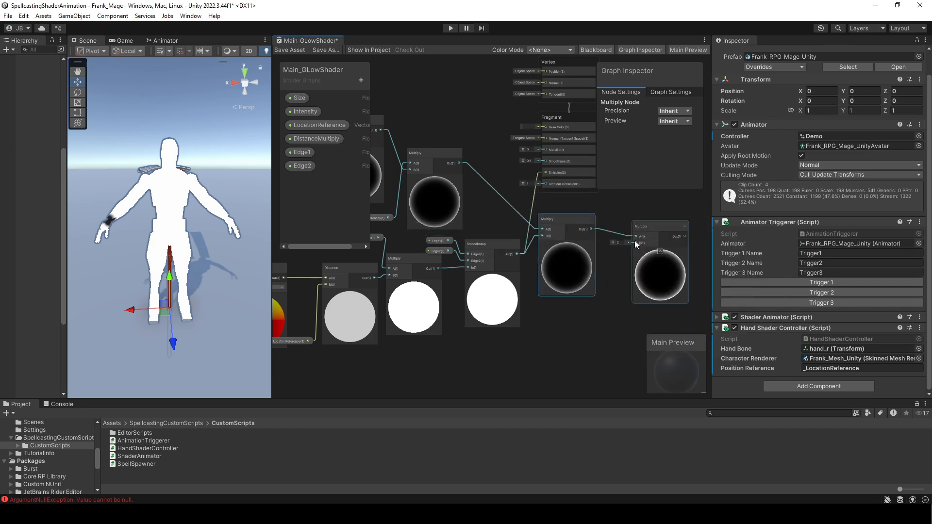
left_click(302, 179)
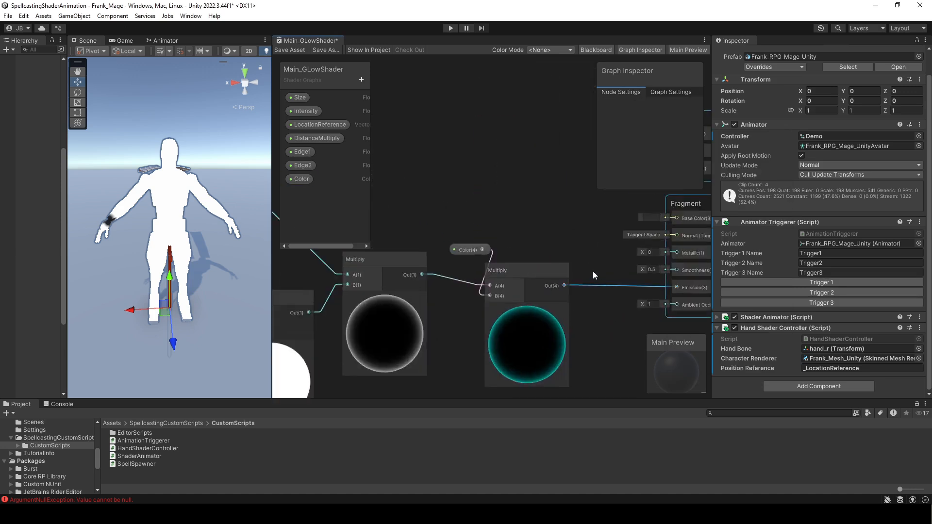
Connect the Color-tinted glow output into the Emission slot
left_click_drag(466, 249, 512, 198)
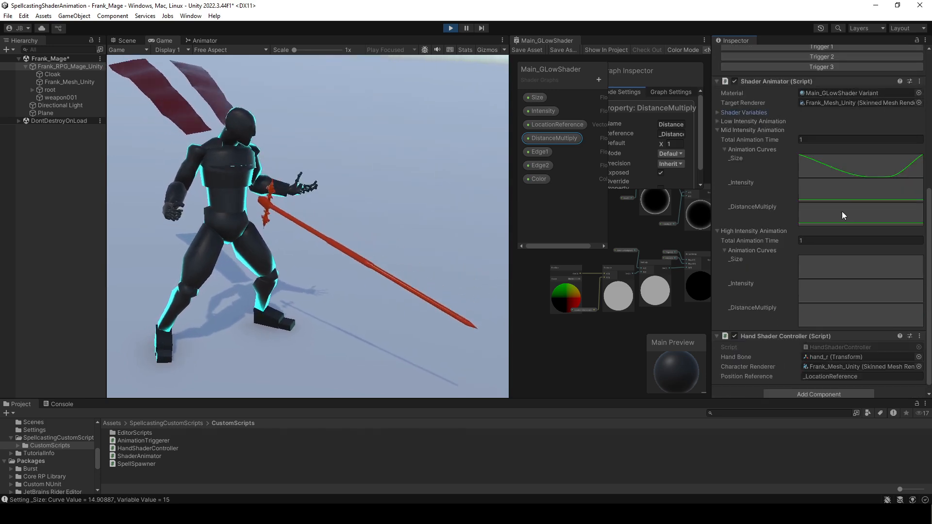
Adjust keys on the mid-intensity _Size curve and another shader animation curve
left_click(860, 215)
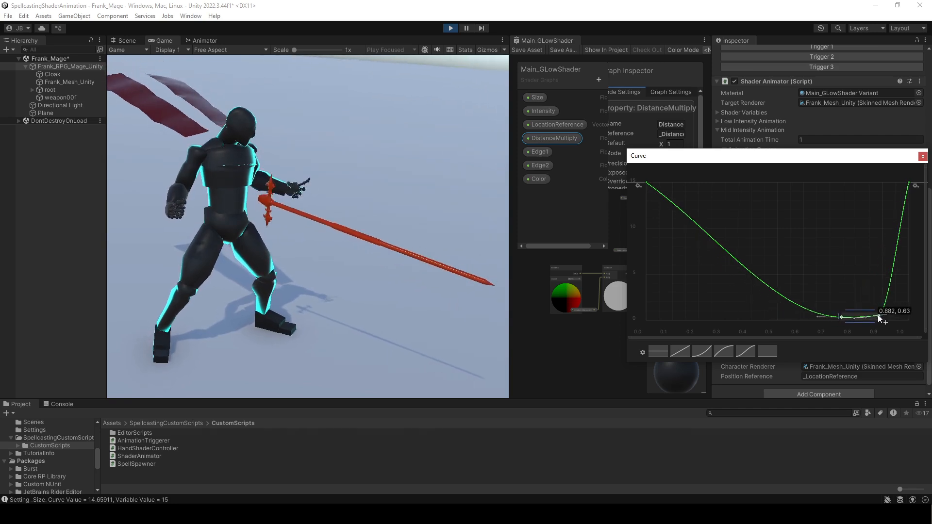
left_click(922, 156)
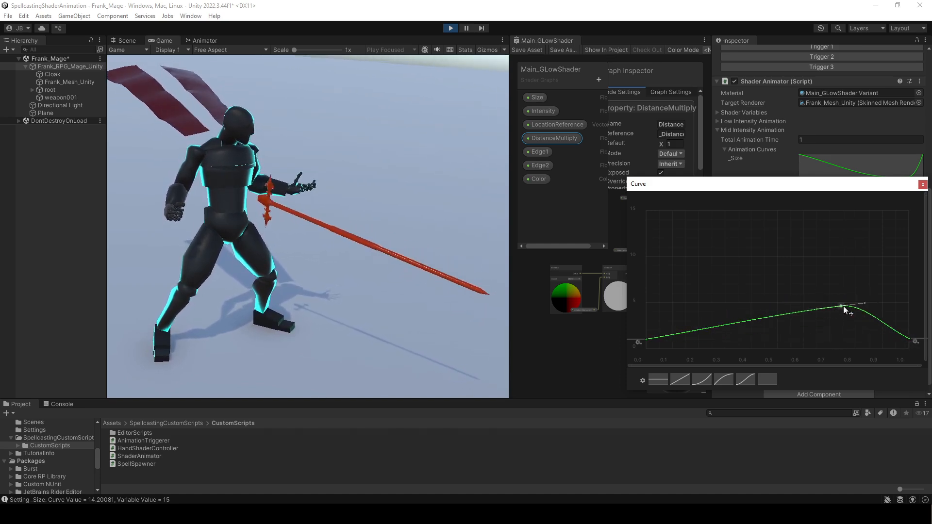
left_click(923, 183)
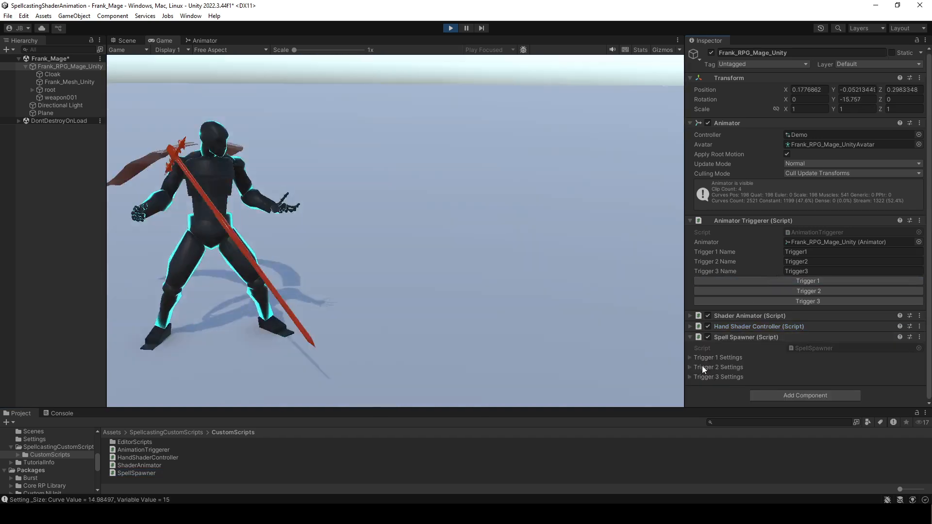
Expand Trigger 1's Spawns down to Element 0, then open the owned asset packages list
left_click(690, 358)
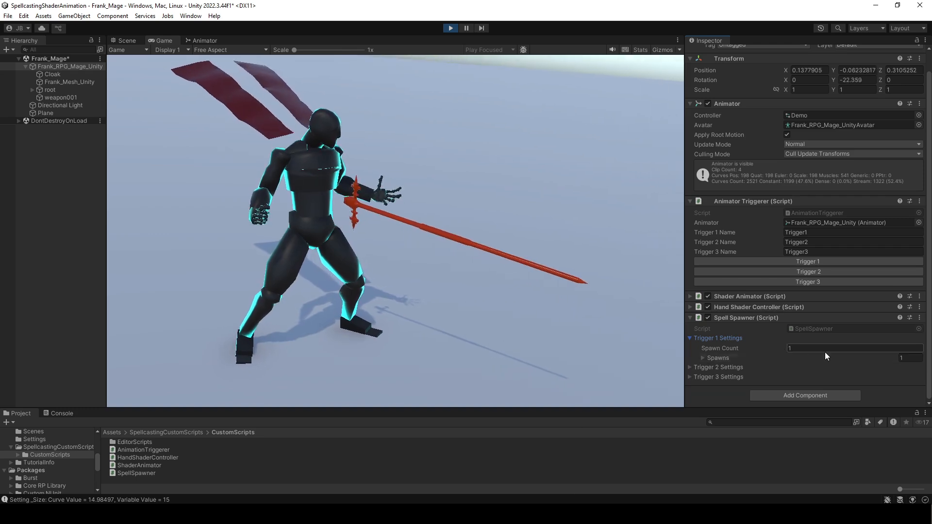
left_click(704, 357)
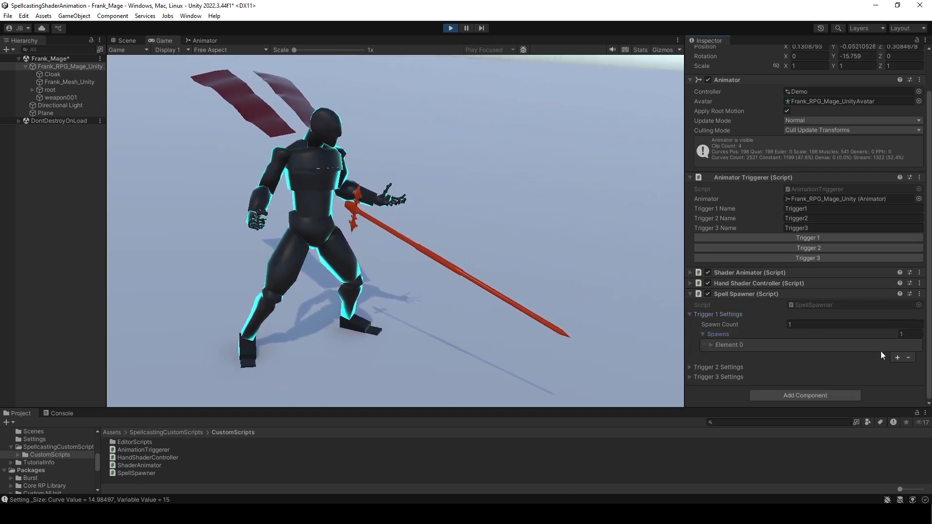
left_click(711, 345)
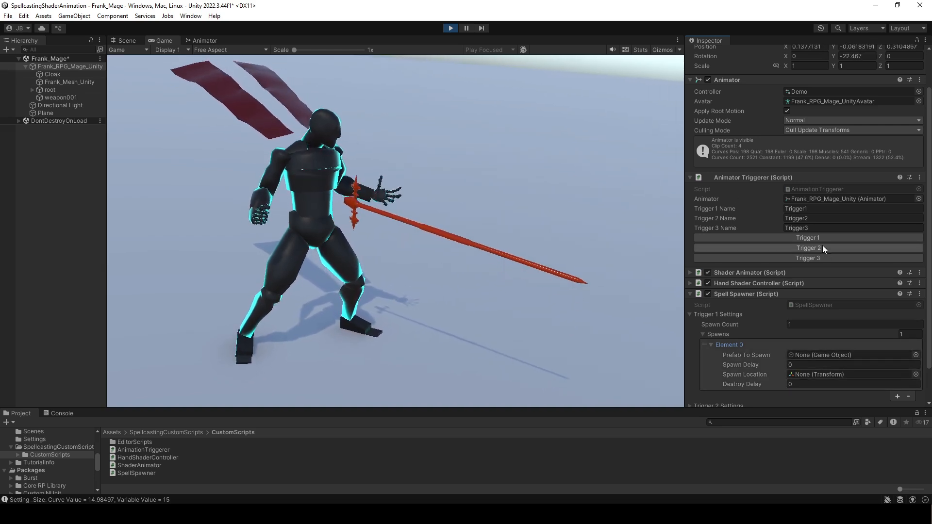
left_click(191, 16)
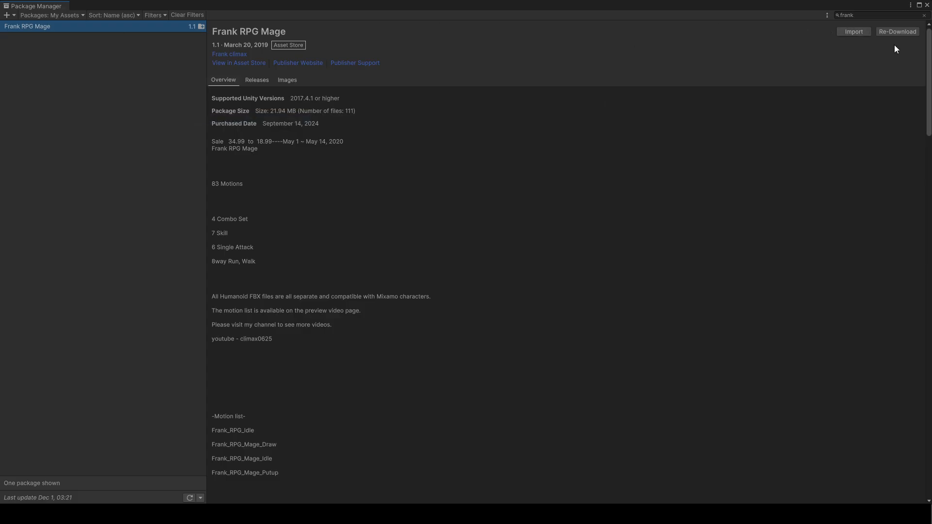
Search My Assets for 'magic' to find the Magic effects pack
type("magic")
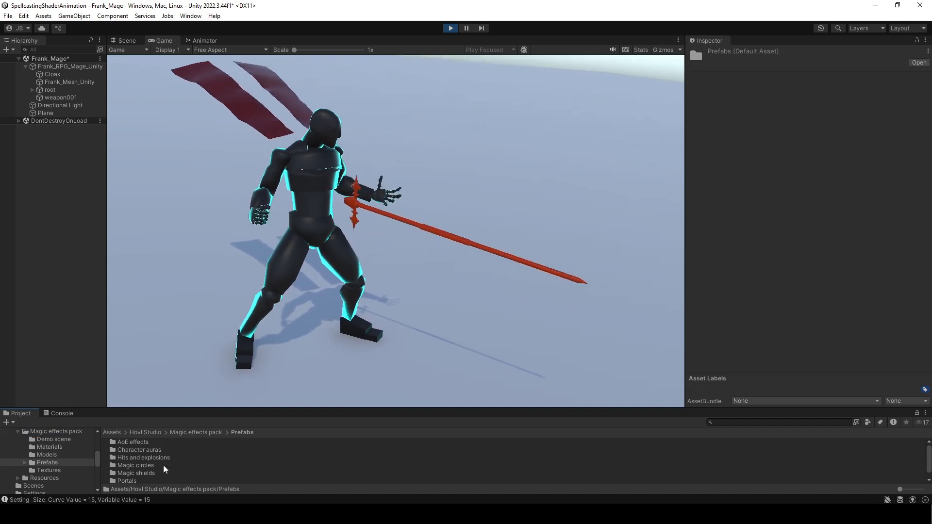
Set Trigger 1's spawn to Snow slash at hand_r, 0.7 s delay, 2 s destroy delay
double_click(132, 473)
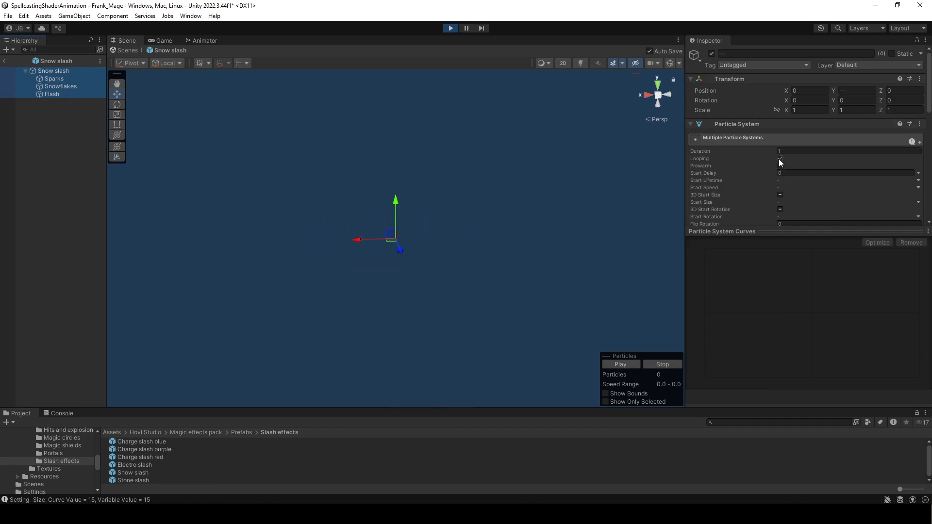
left_click(780, 159)
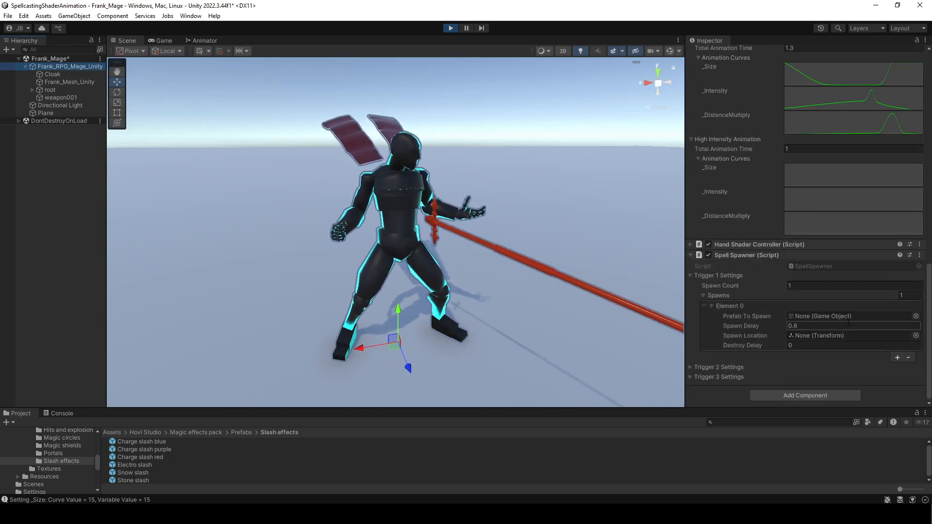
left_click(133, 472)
type("2")
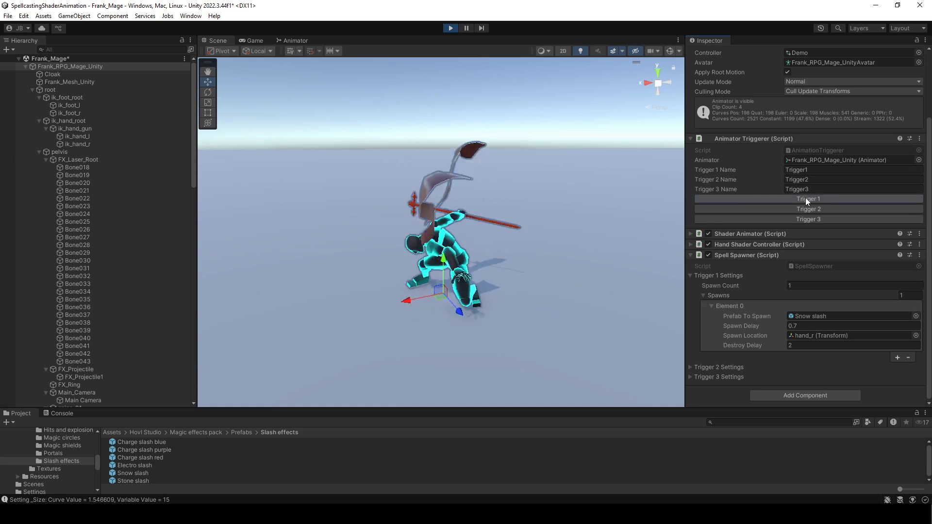
Fire Trigger 1 to test Snow slash, open Magic circles prefabs, and view through the game camera
left_click(808, 198)
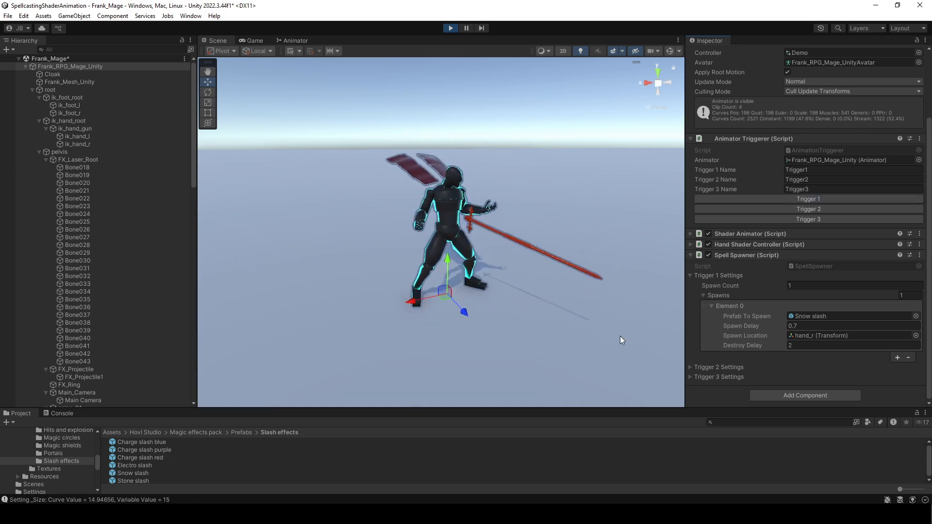
left_click(807, 209)
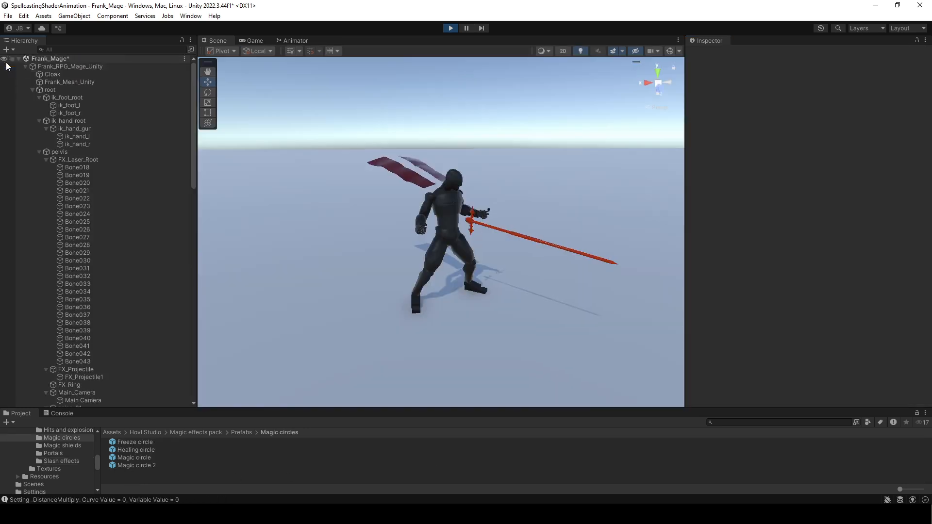
left_click(70, 66)
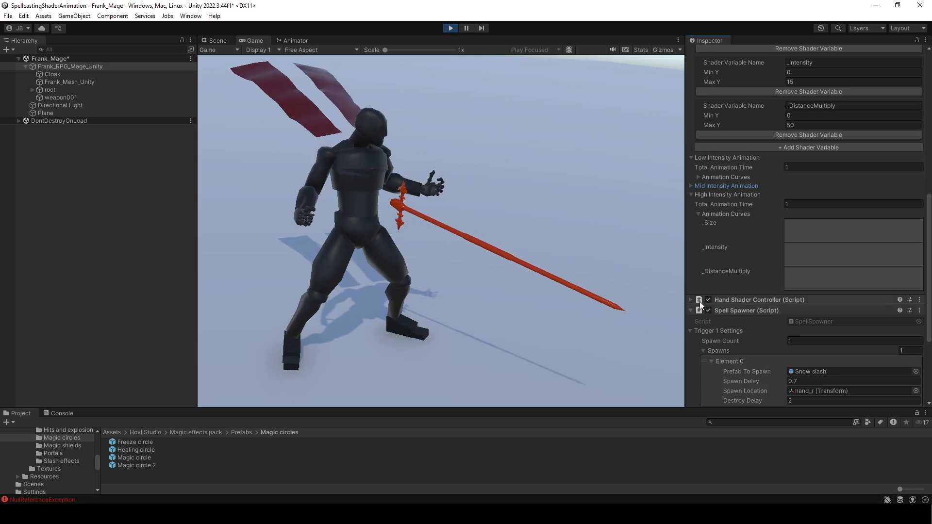
Open the high-intensity animation settings and preview the glow by firing Trigger 3
left_click(853, 204)
type("3")
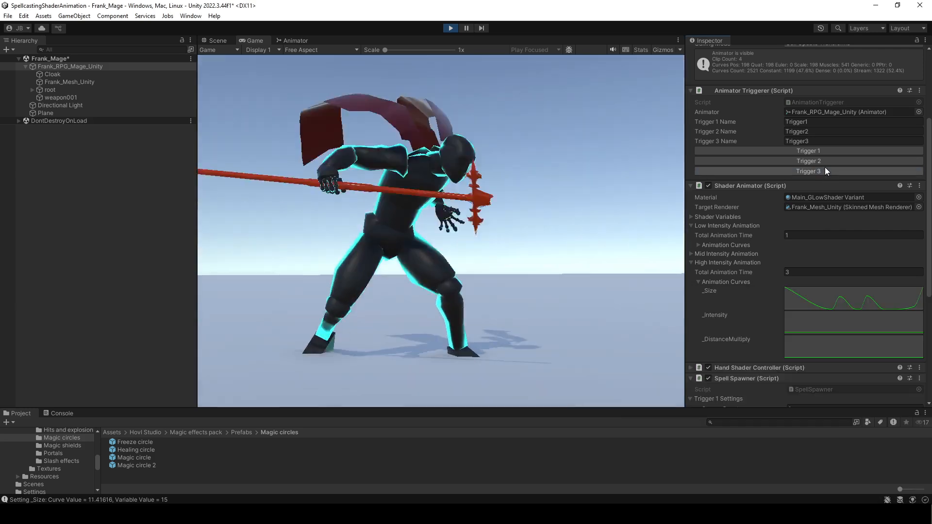
left_click(809, 161)
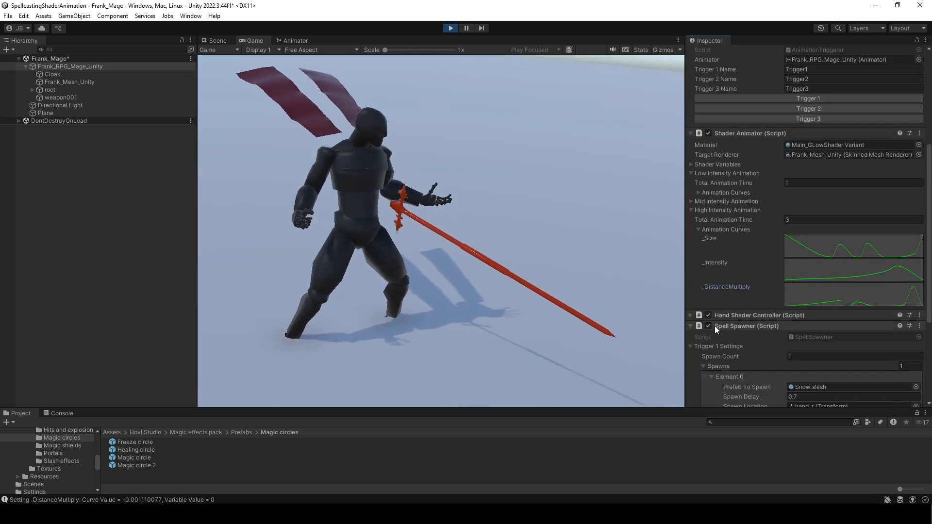
scroll("down", 3)
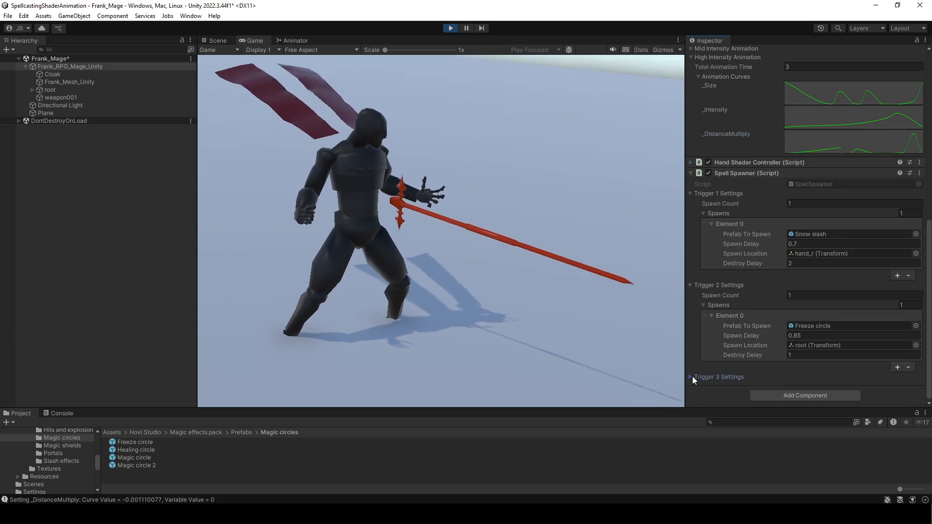
Expand Trigger 3 Settings and enter 3 into its Spawns field
left_click(691, 377)
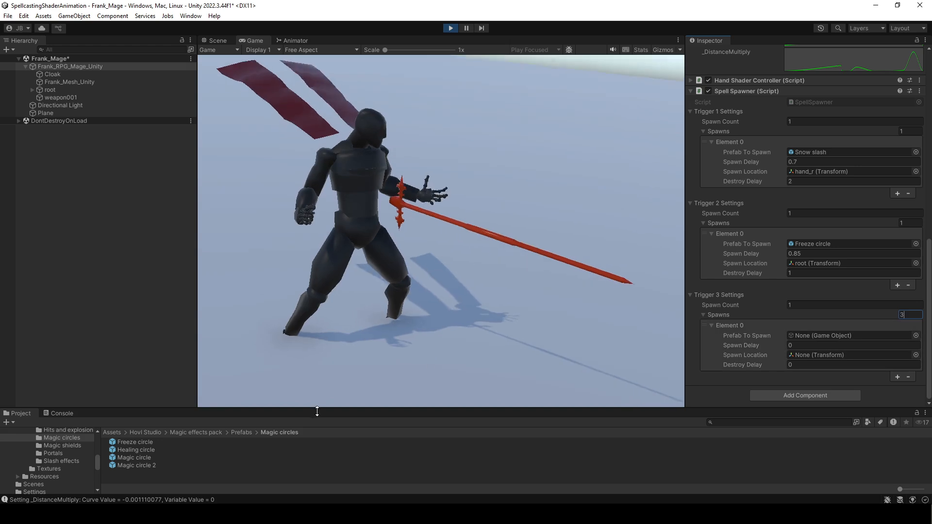
type("3")
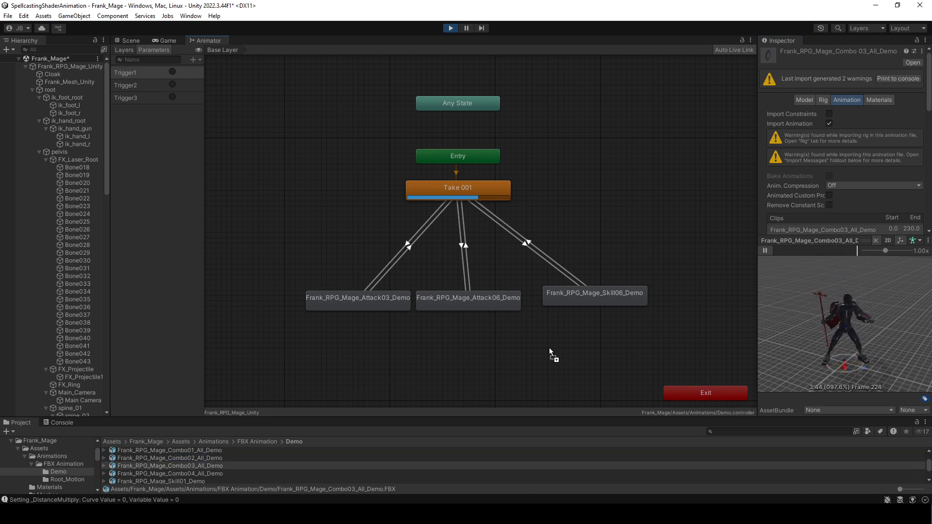
Select Frank_Mesh_Unity to reach its glow material in the Inspector
left_click(523, 247)
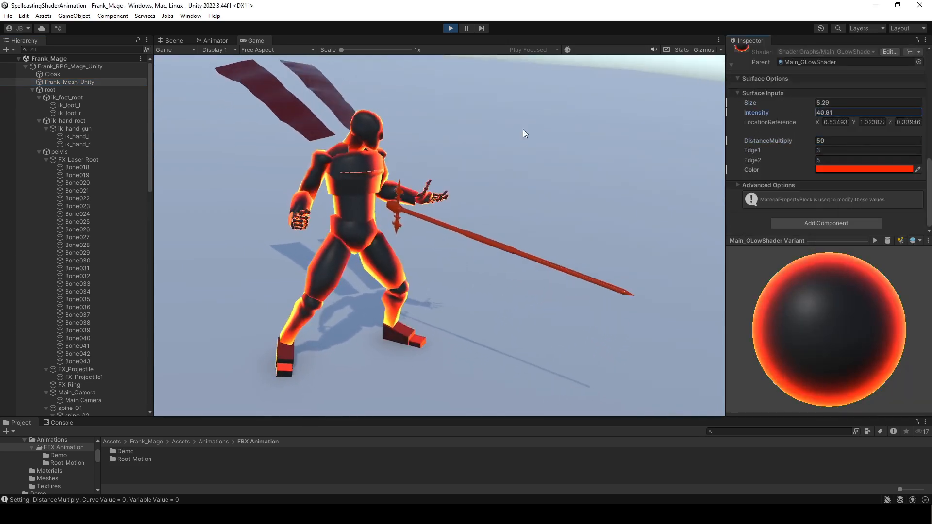
In play mode, edit the high-intensity _Size curve and fire Trigger 3 to test the fire glow
left_click(450, 28)
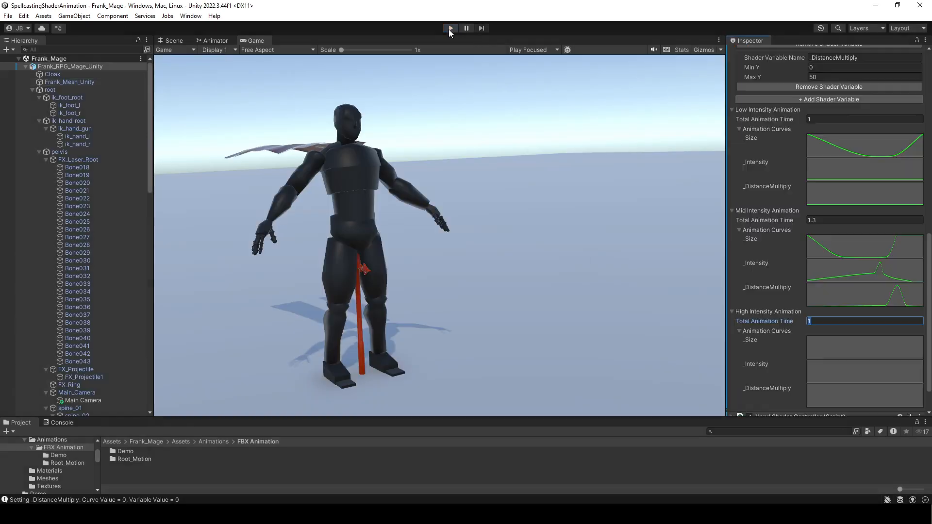
left_click(450, 28)
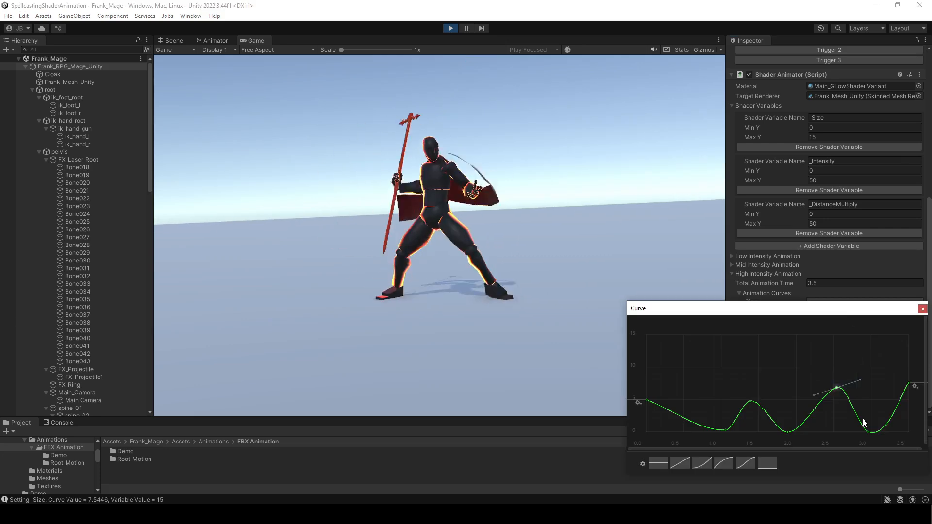
left_click(828, 191)
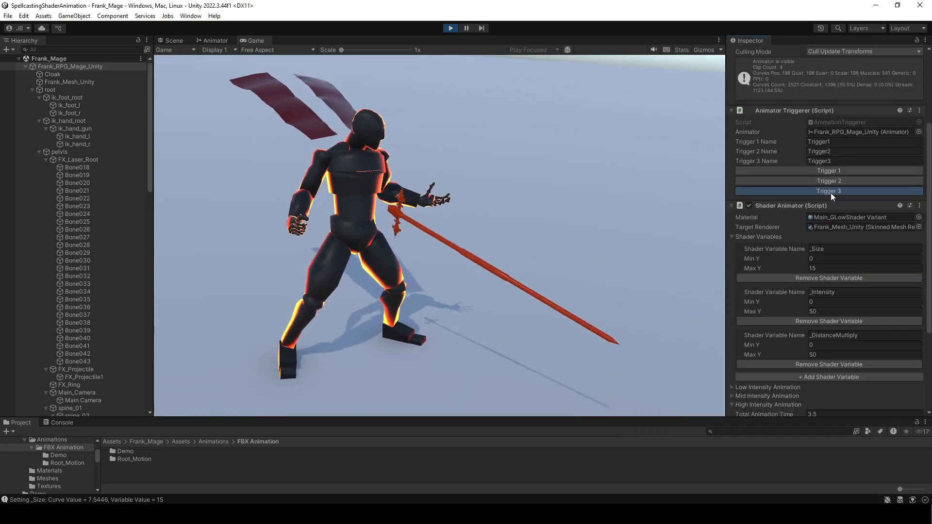
left_click(829, 191)
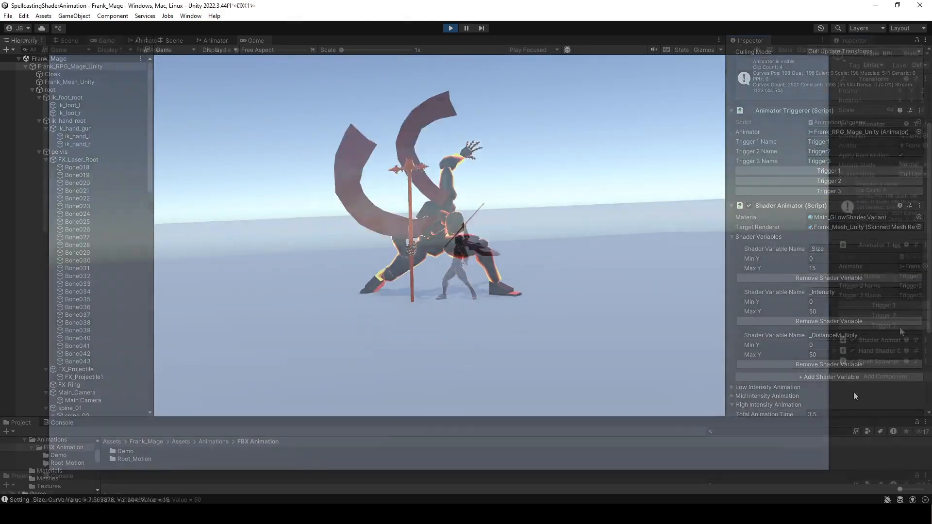